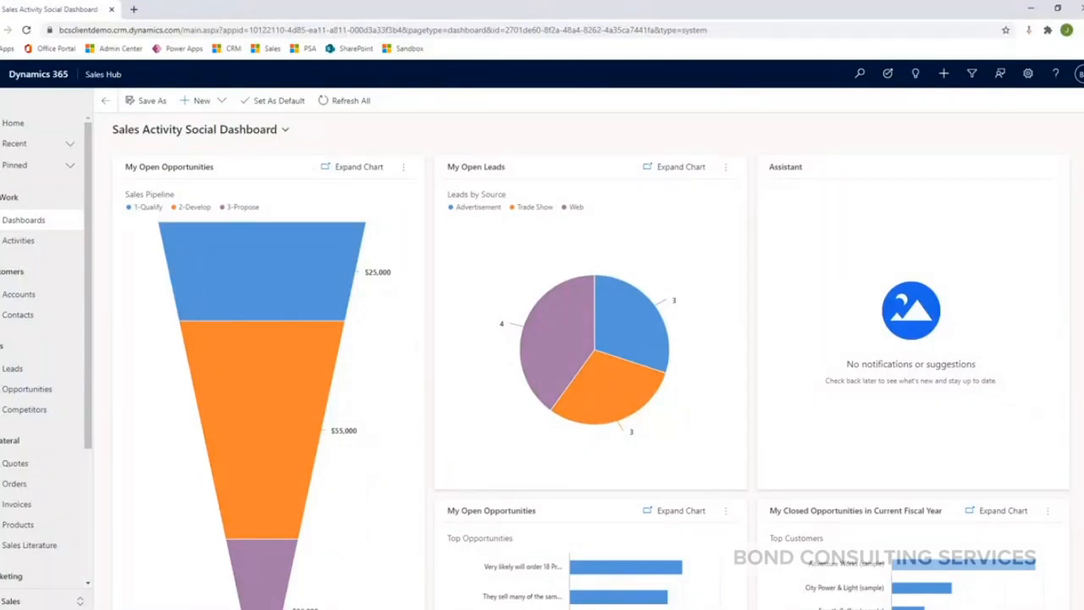
mouse_move(547, 139)
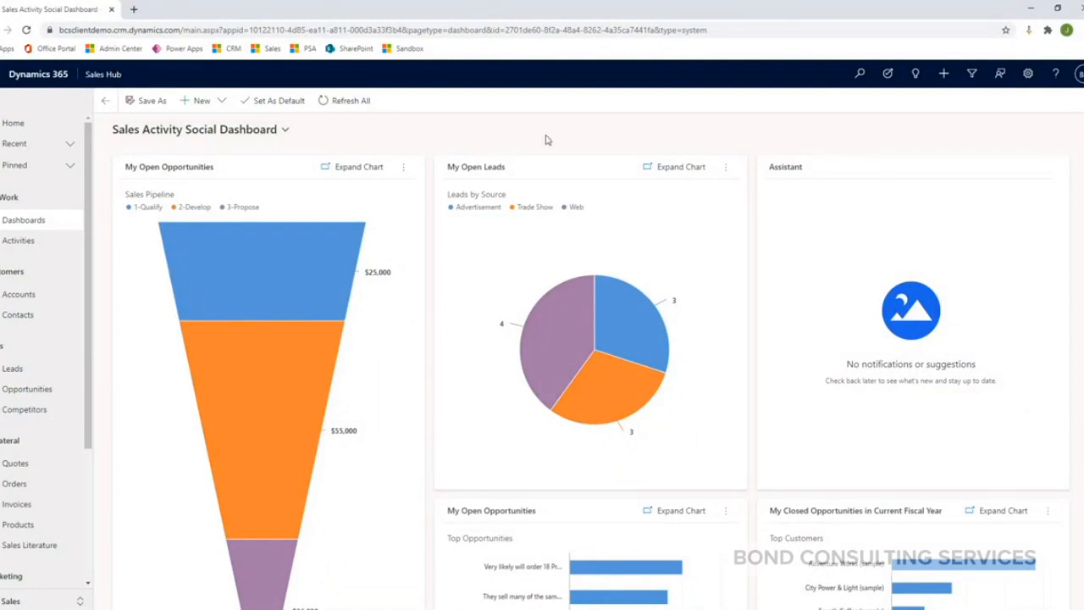
mouse_move(549, 146)
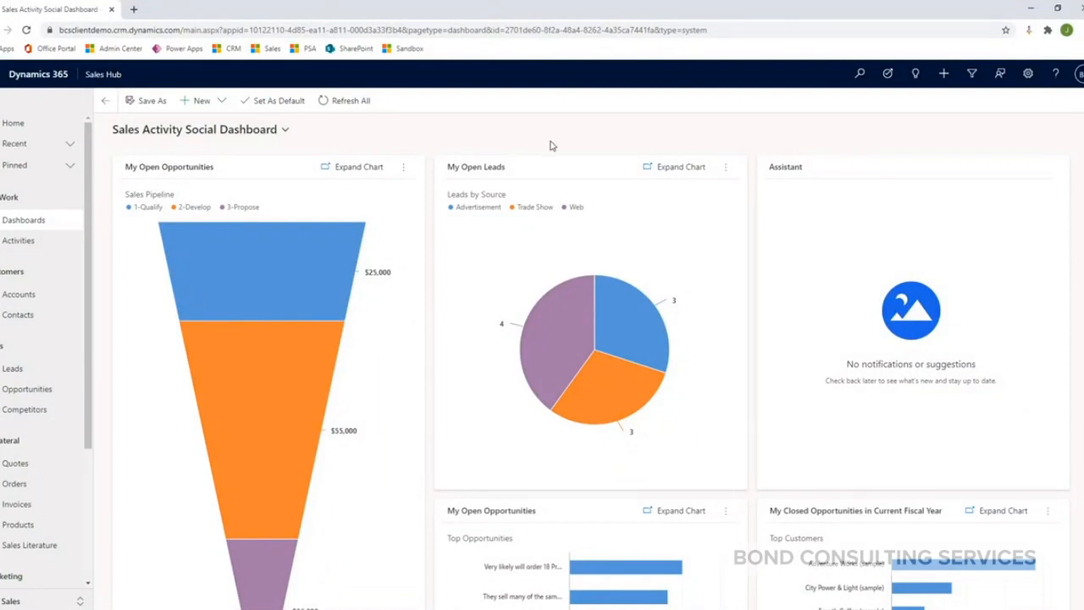
mouse_move(546, 152)
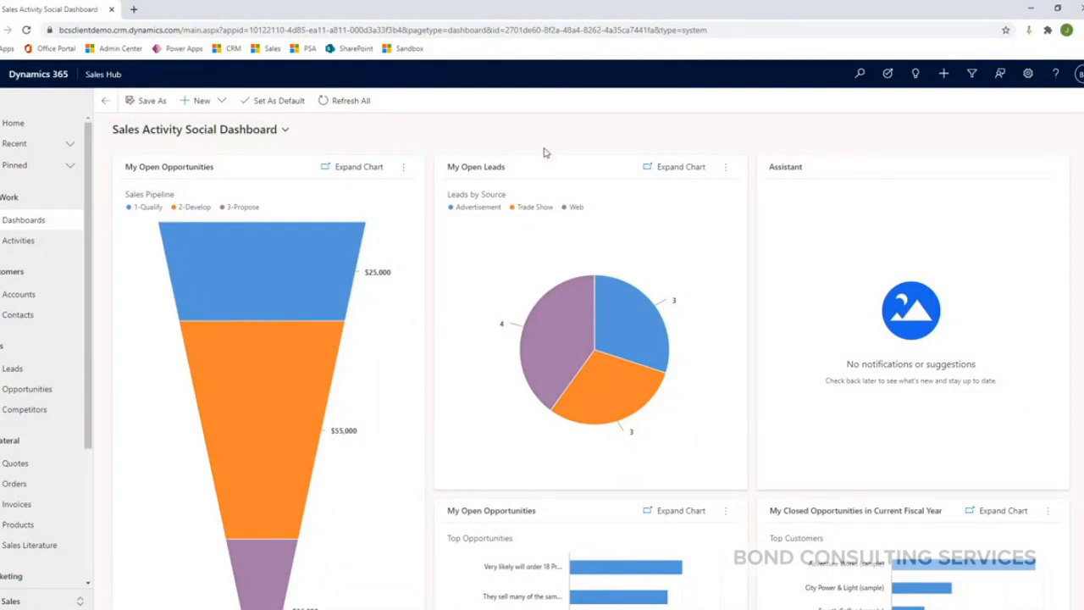
mouse_move(549, 159)
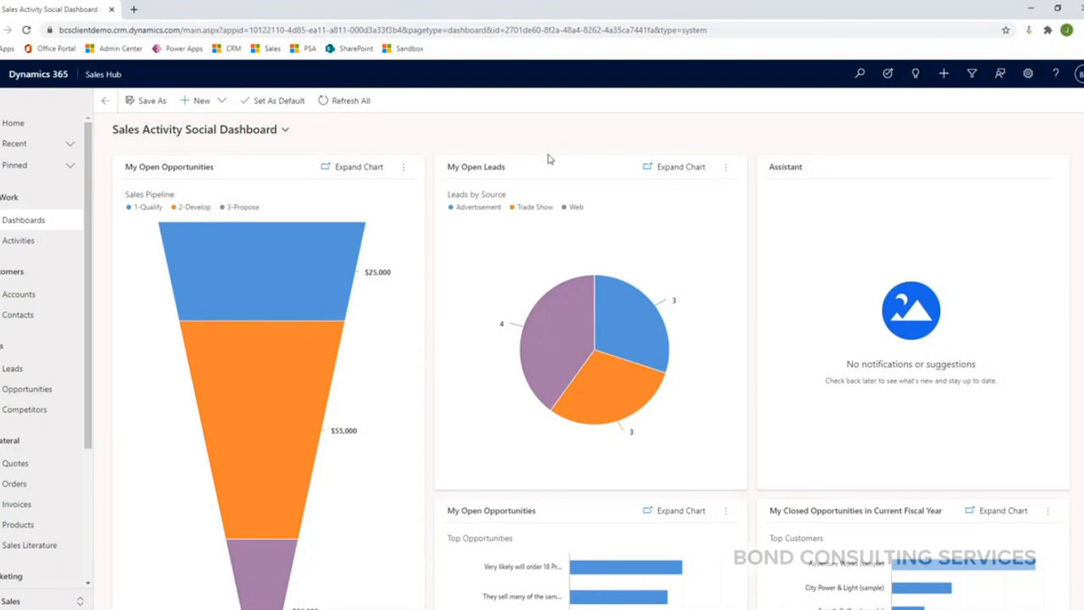
mouse_move(542, 149)
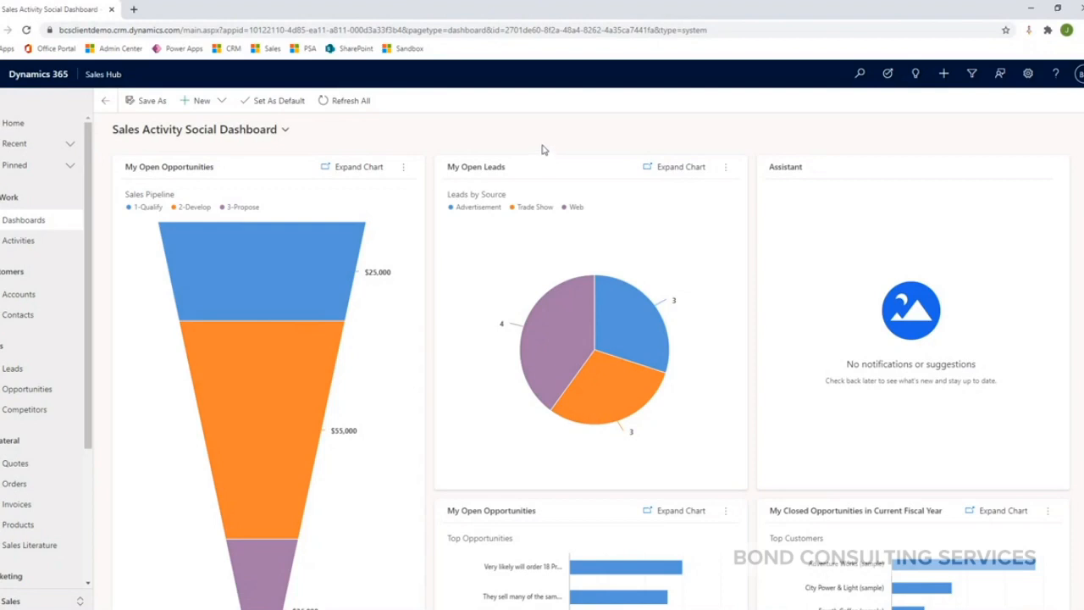
mouse_move(523, 133)
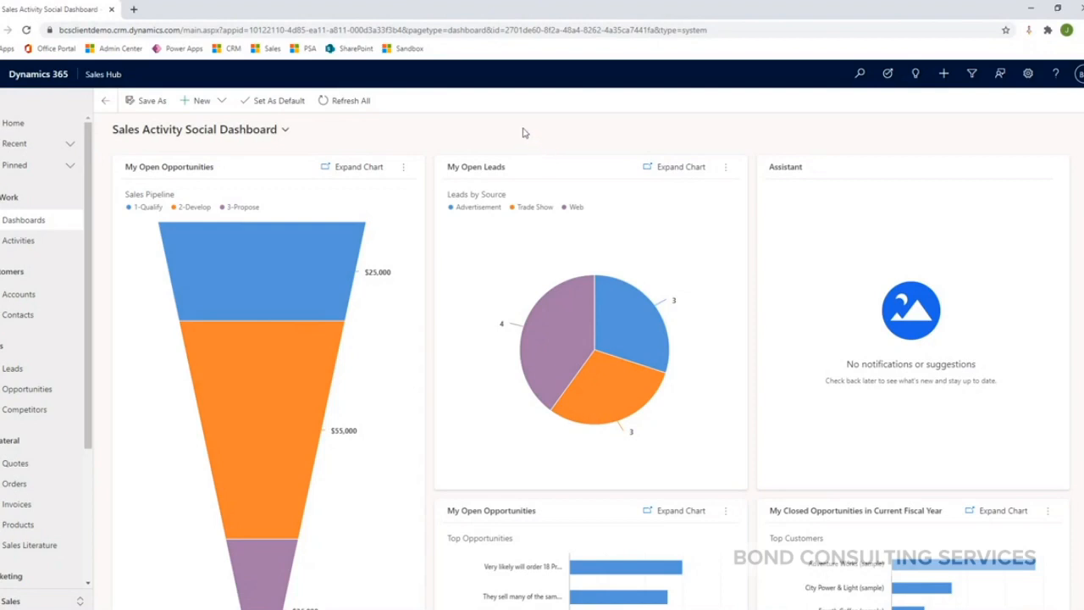
mouse_move(316, 142)
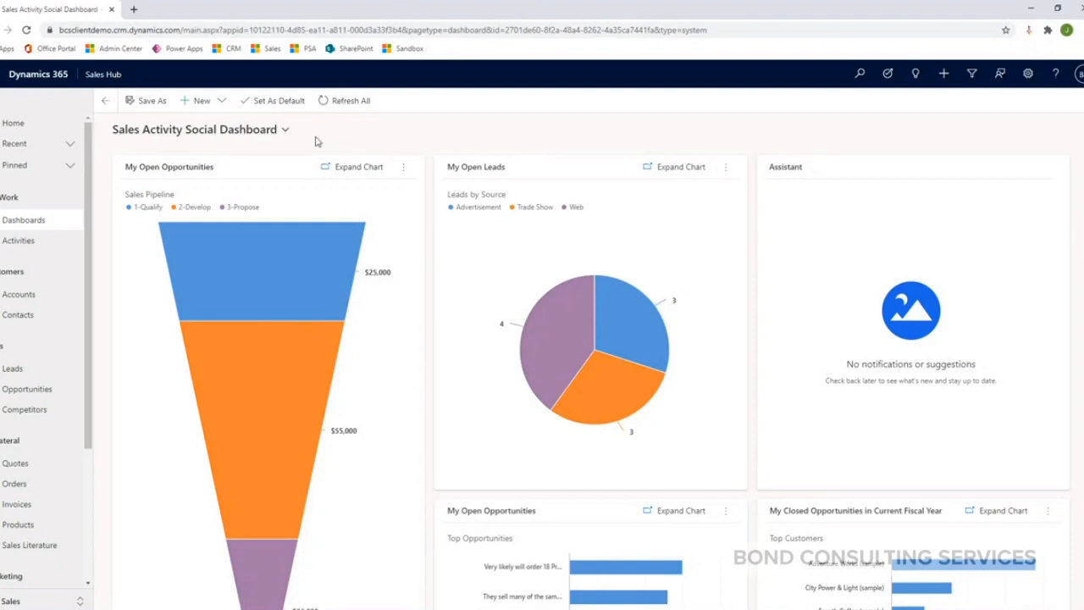
mouse_move(286, 135)
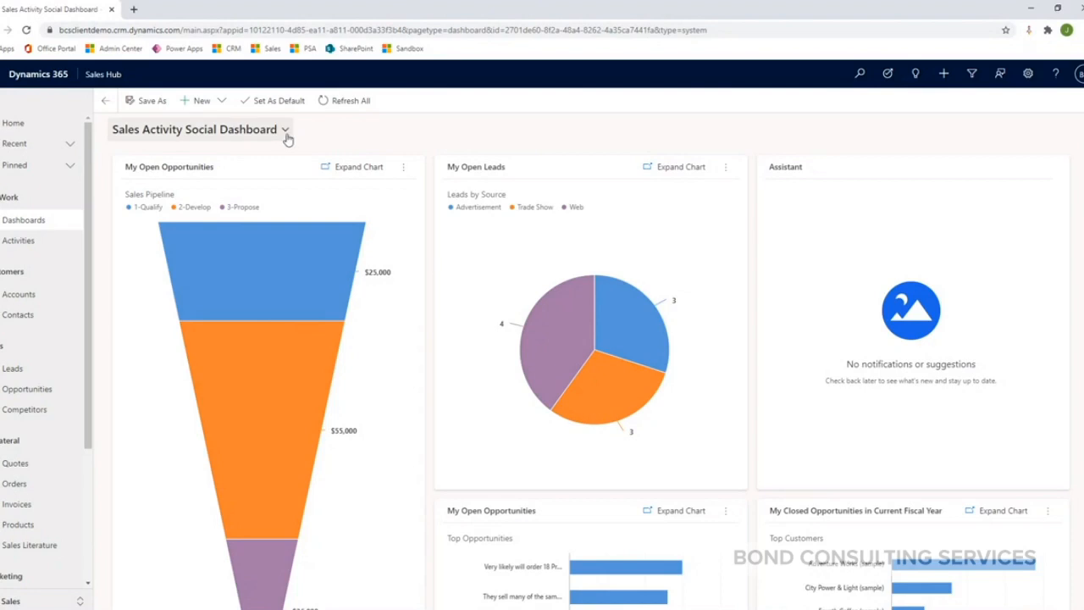
Switch from the dashboard selector to the Sales Activity Dashboard under System Dashboards
left_click(285, 129)
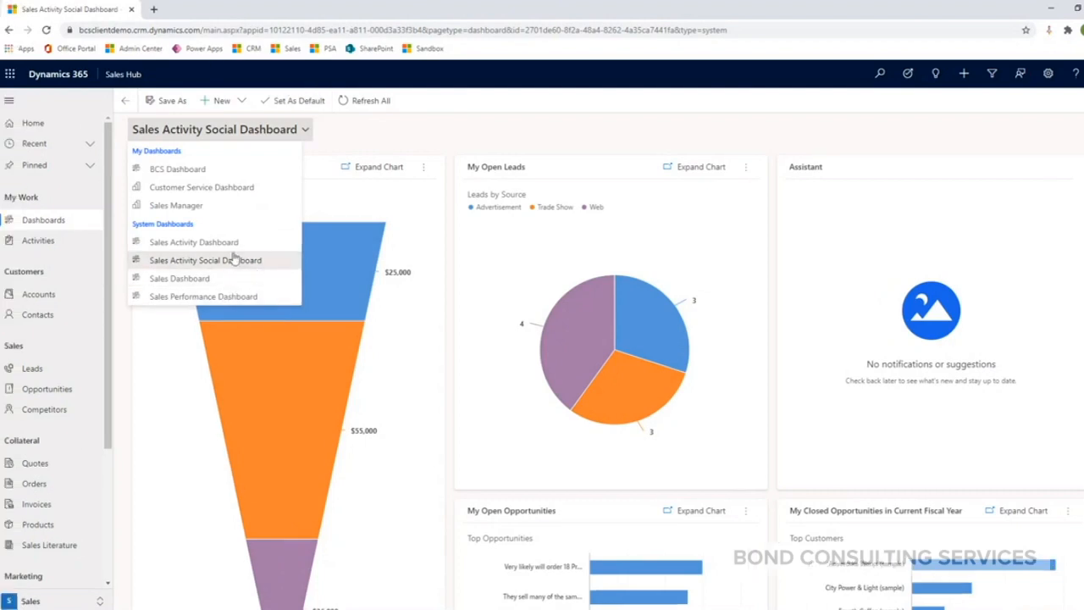
left_click(193, 241)
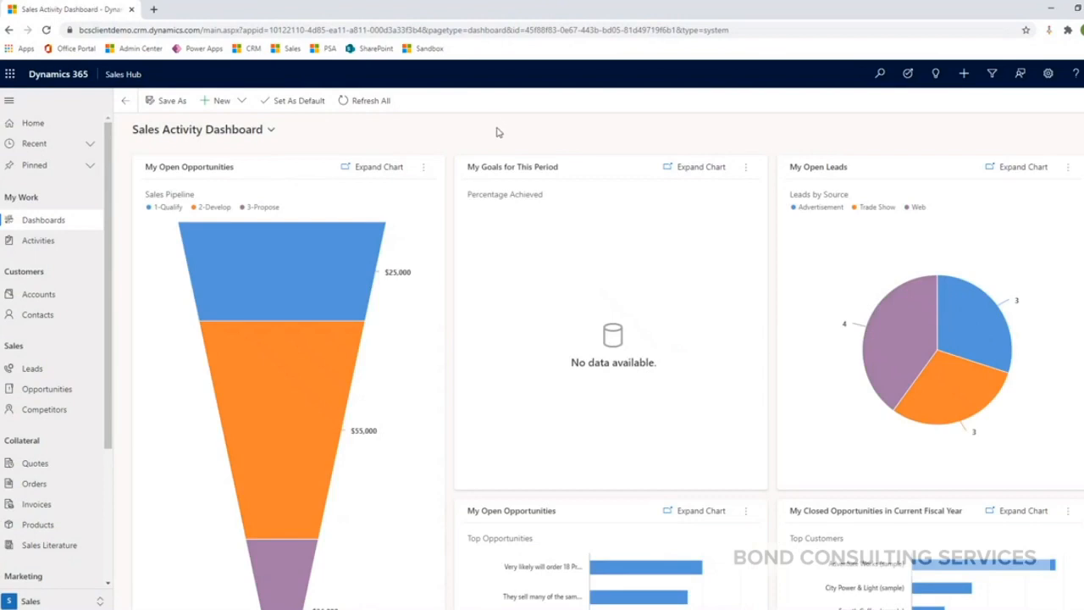
mouse_move(478, 132)
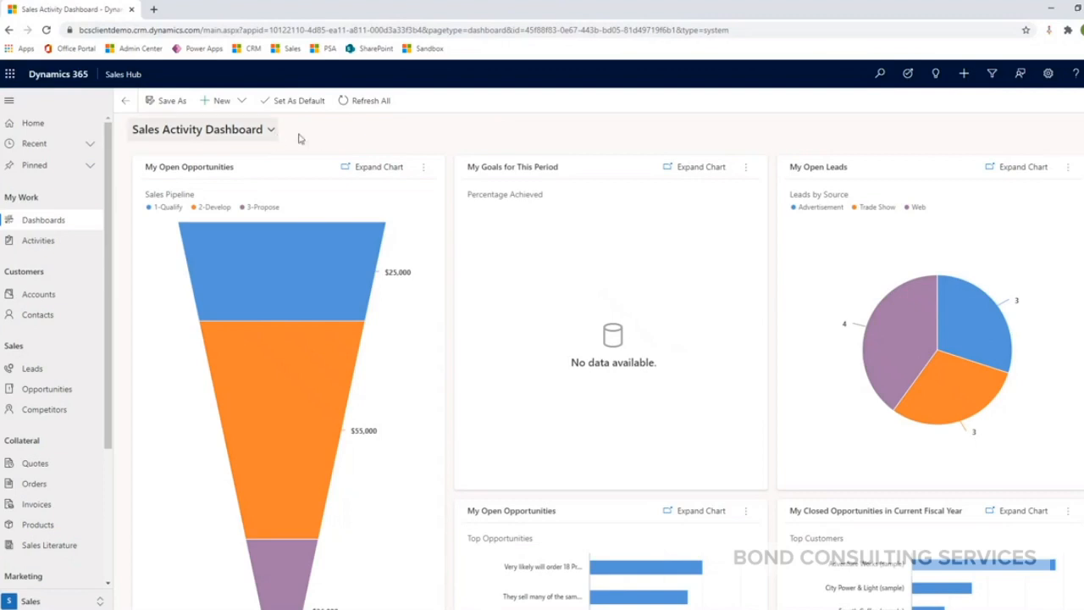
mouse_move(359, 140)
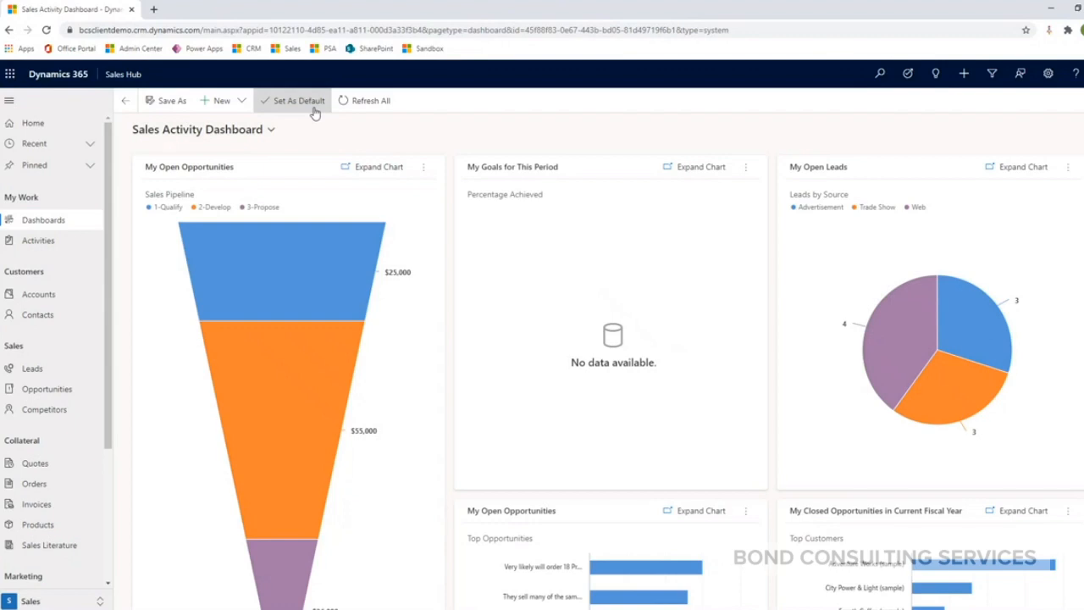
Switch back to the Sales Activity Social Dashboard via the dashboard selector
left_click(271, 129)
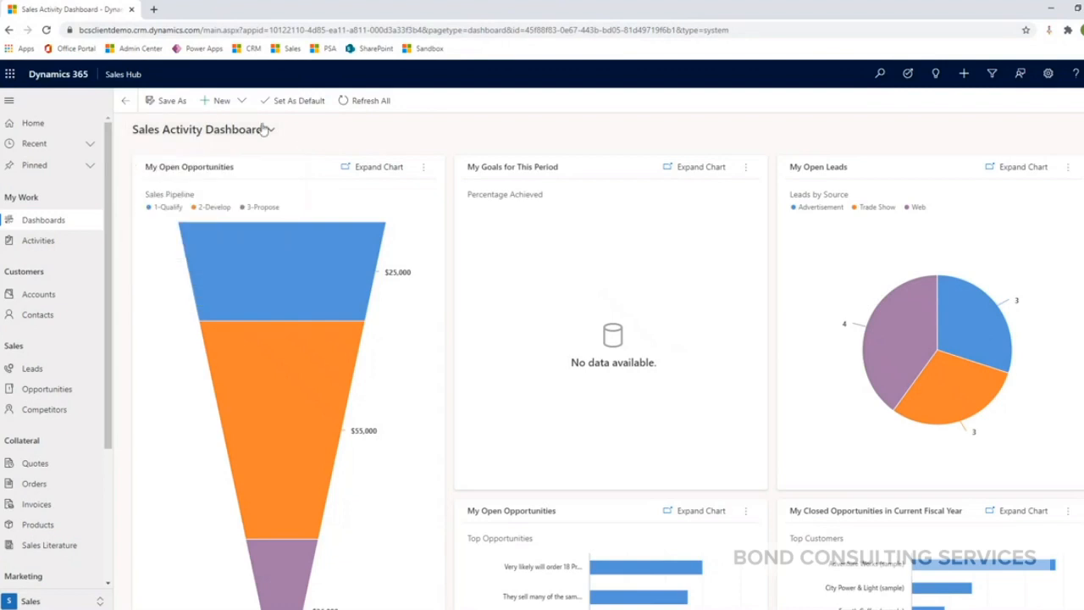
left_click(272, 129)
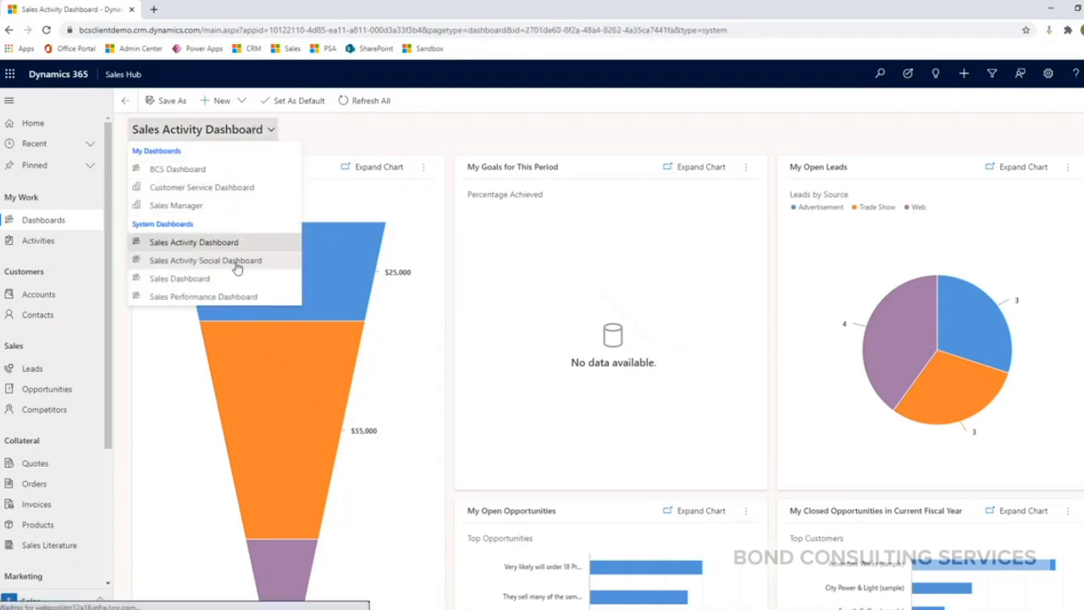
left_click(205, 261)
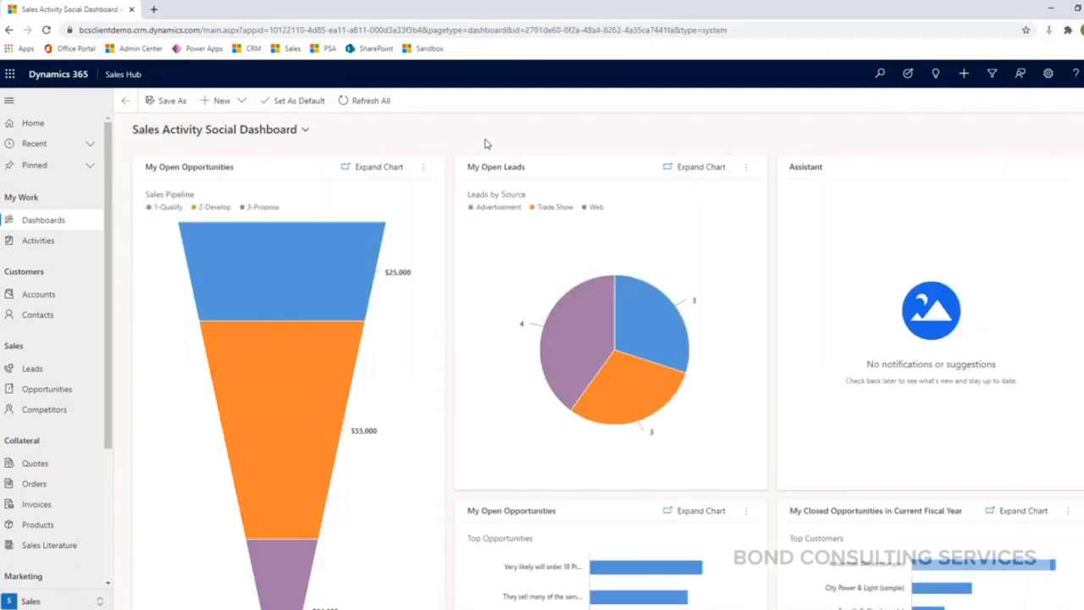
mouse_move(426, 153)
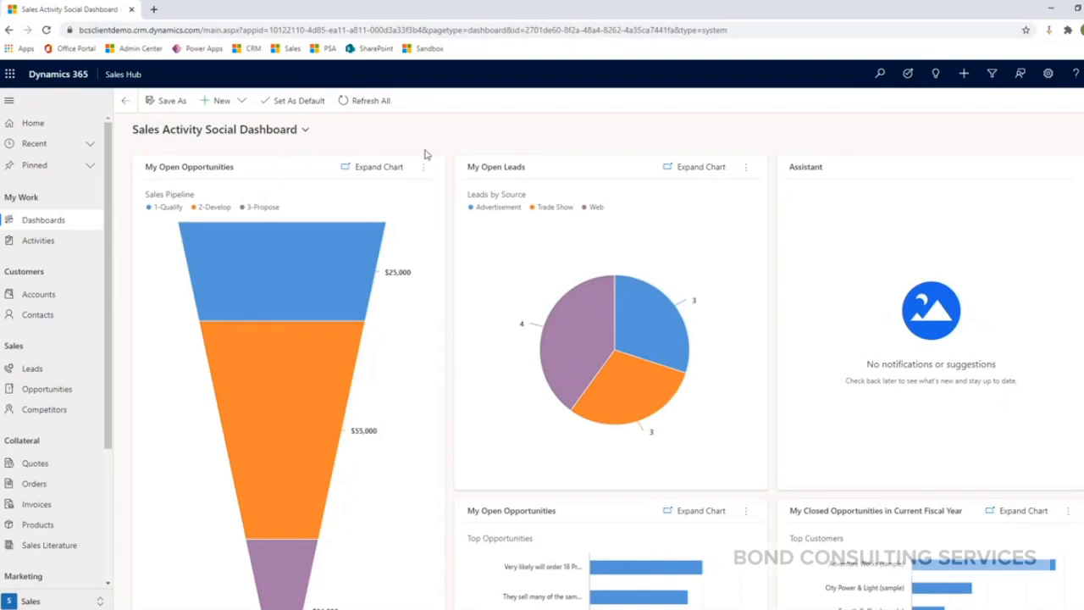
mouse_move(450, 130)
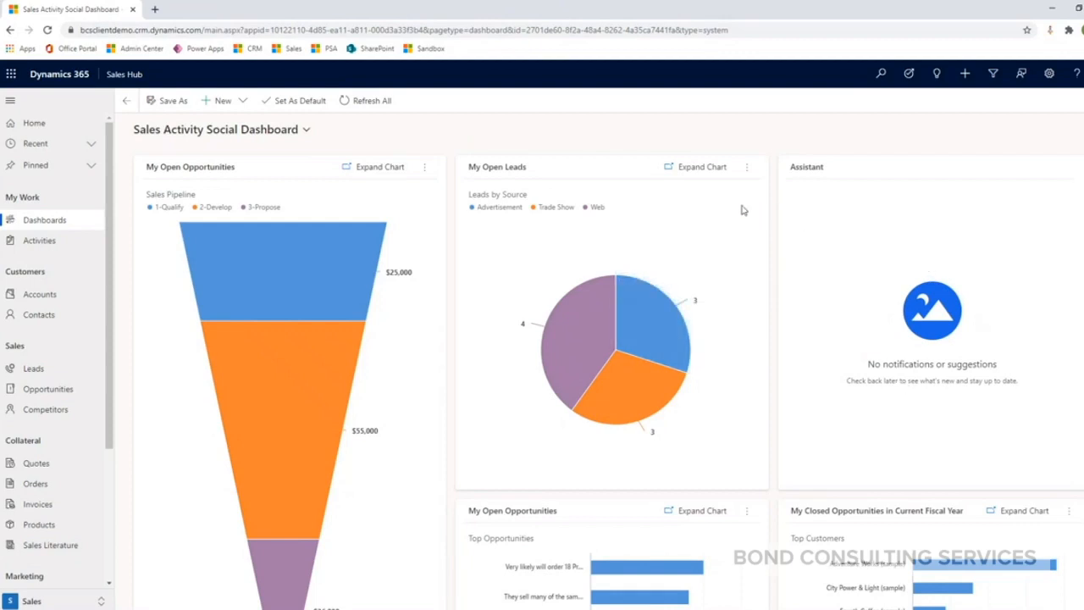
mouse_move(657, 237)
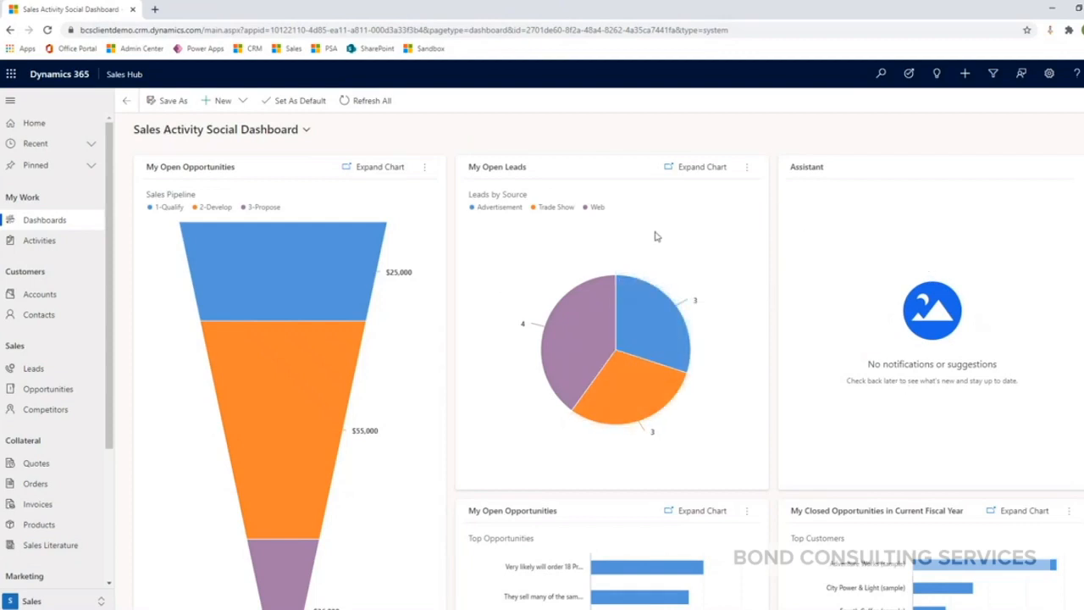
mouse_move(712, 240)
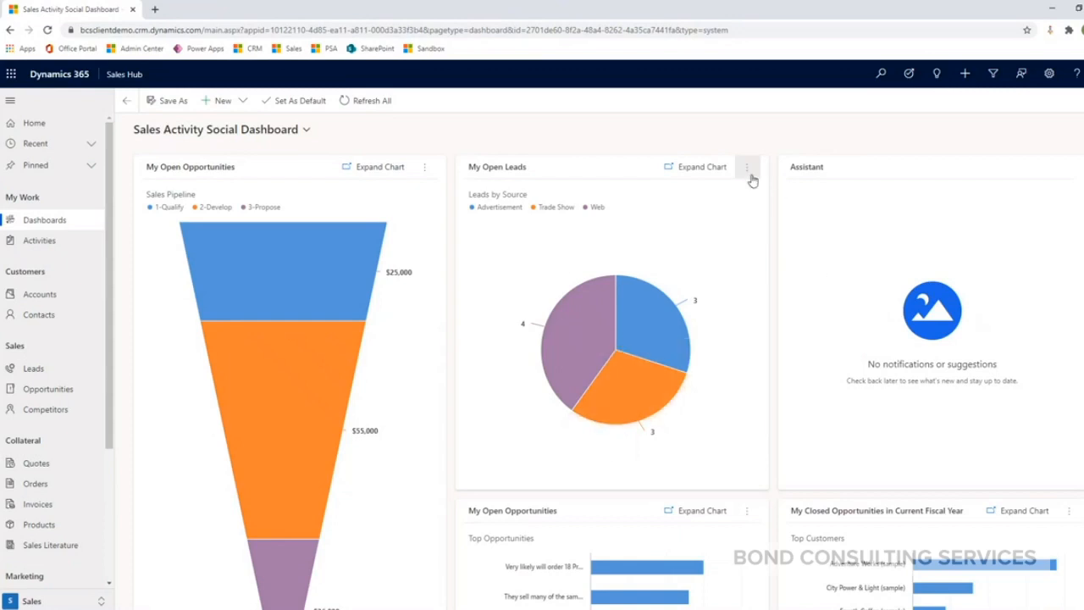
View the lead records behind the My Open Leads chart from its ellipsis menu
left_click(747, 168)
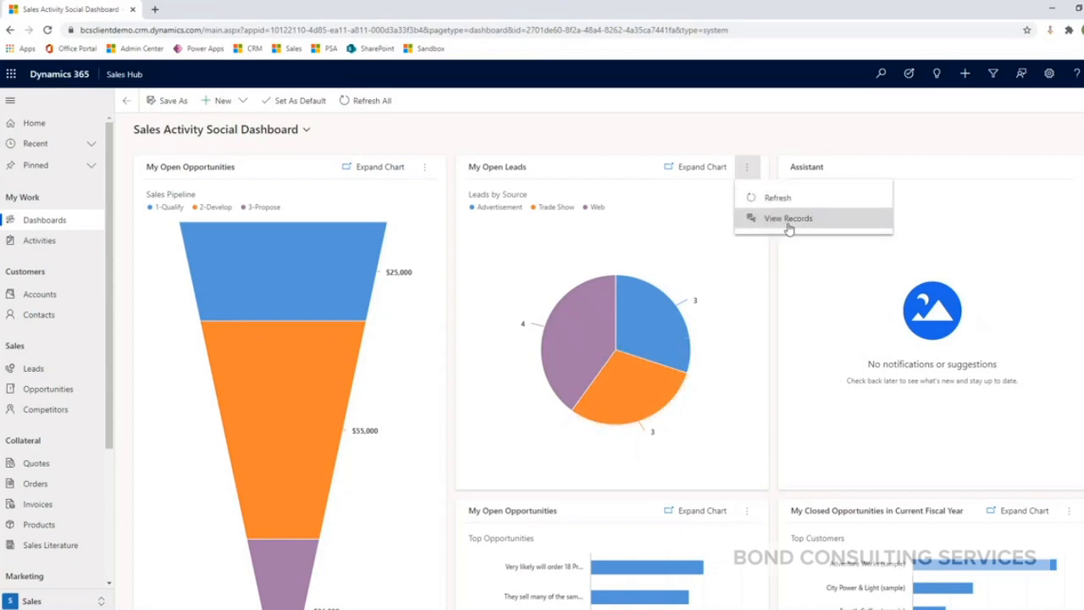
left_click(788, 217)
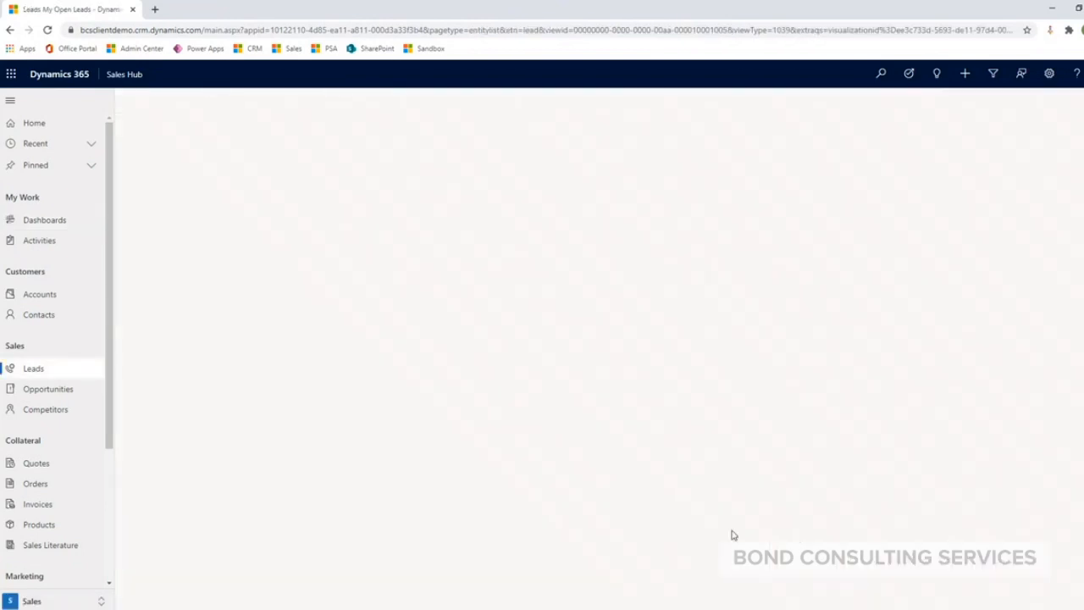
Let the My Open Leads view load with the Leads by Source chart and record grid
left_click(34, 368)
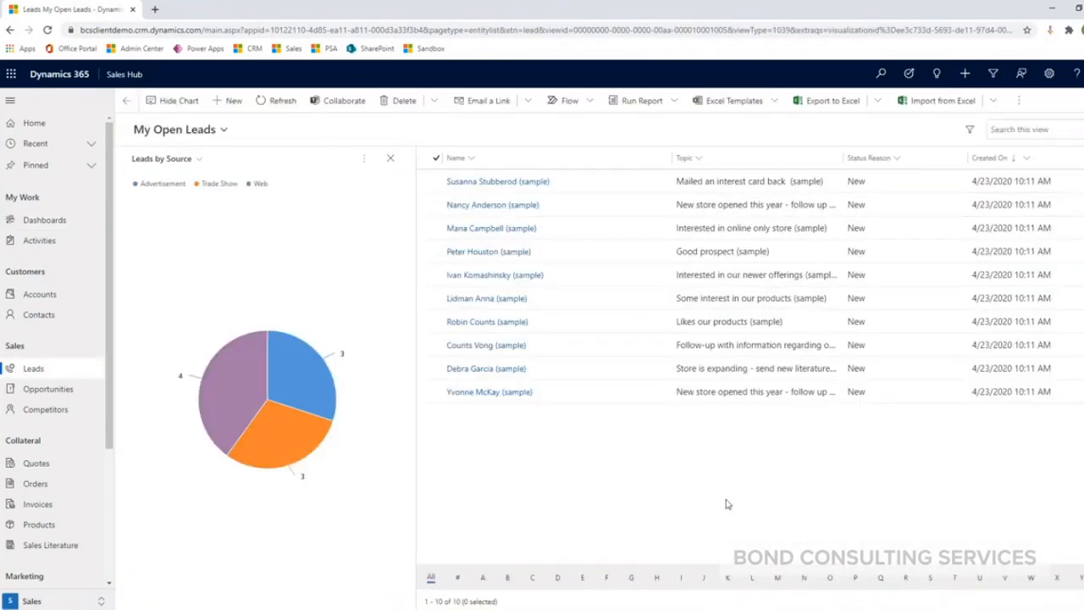
mouse_move(128, 424)
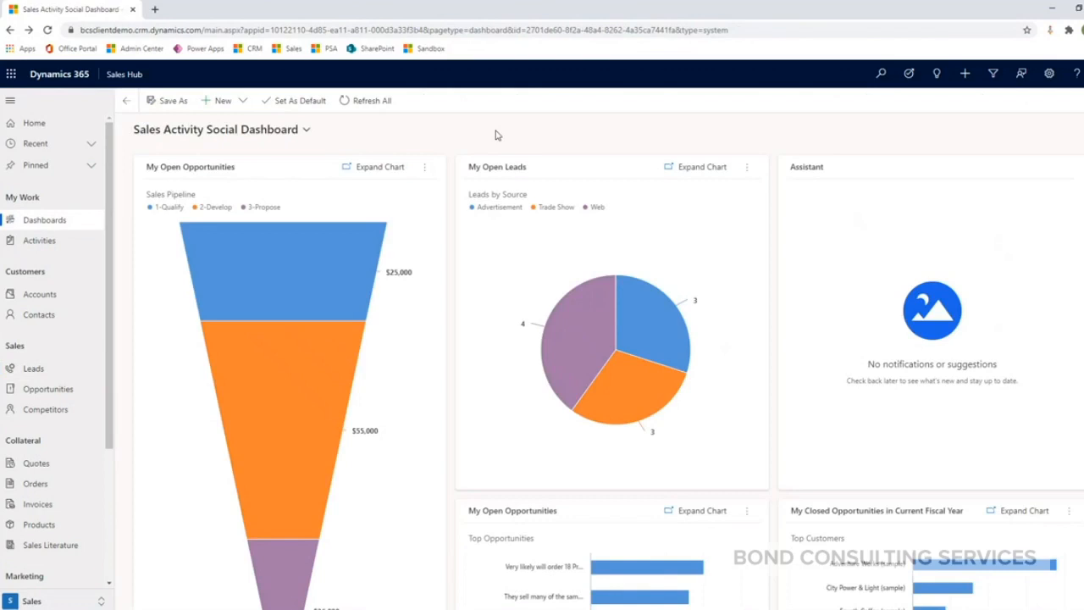
mouse_move(541, 139)
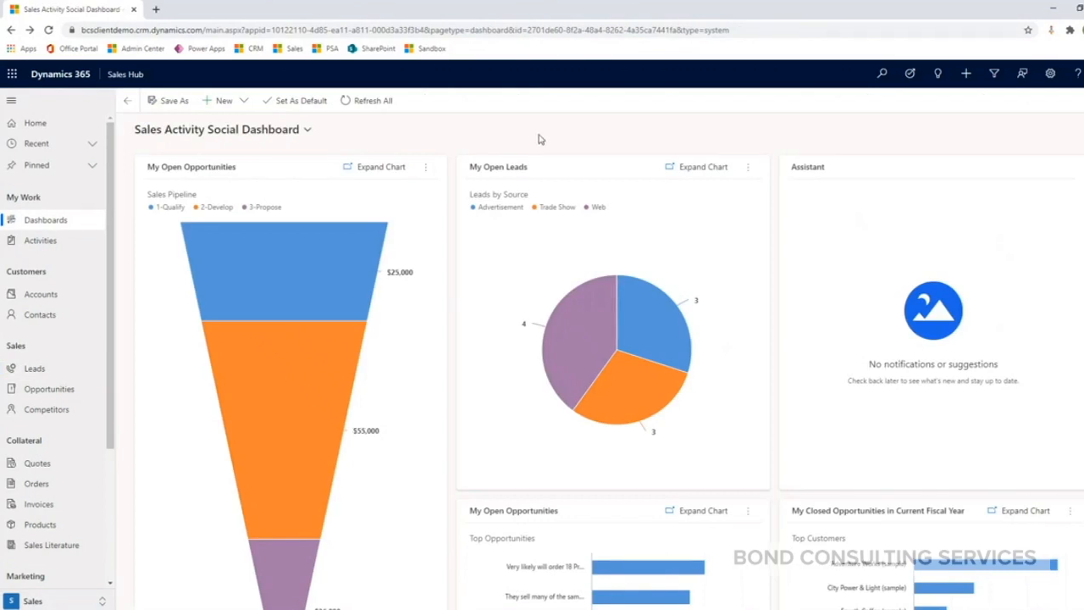
mouse_move(450, 275)
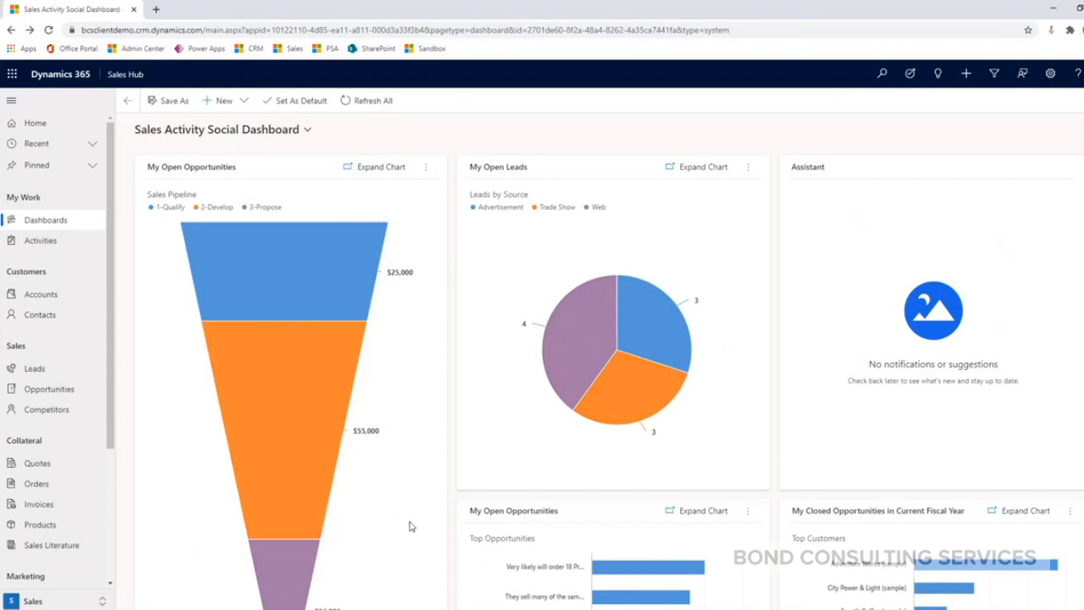
mouse_move(427, 527)
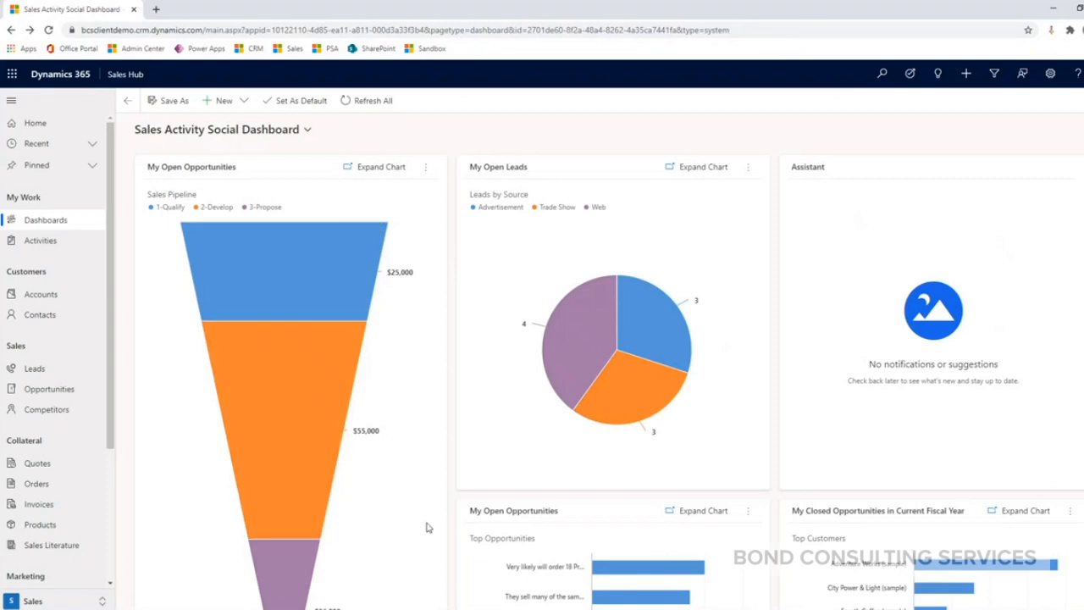
mouse_move(415, 516)
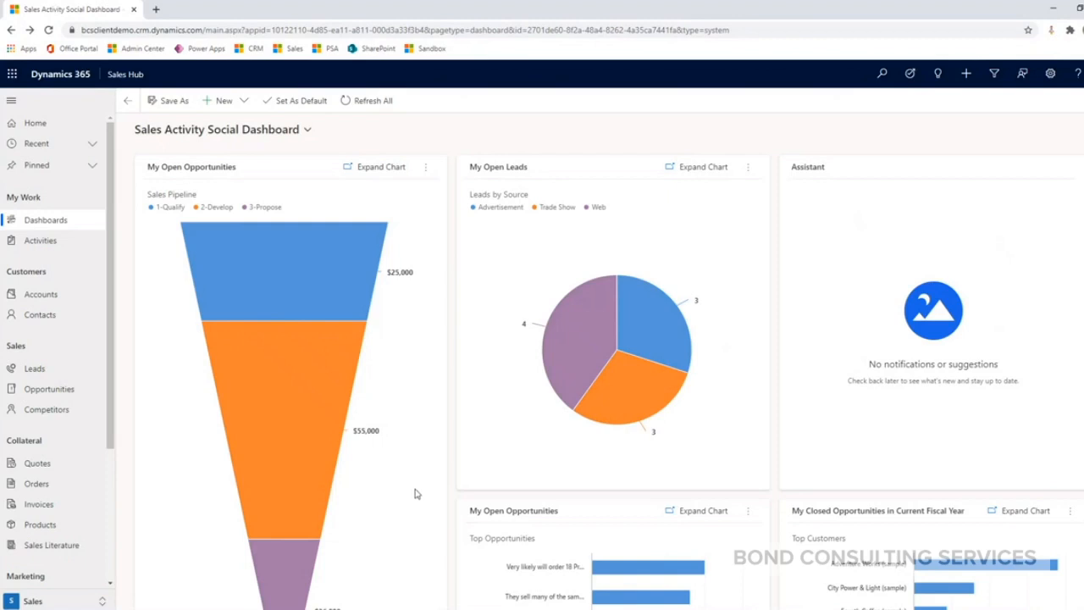
mouse_move(405, 493)
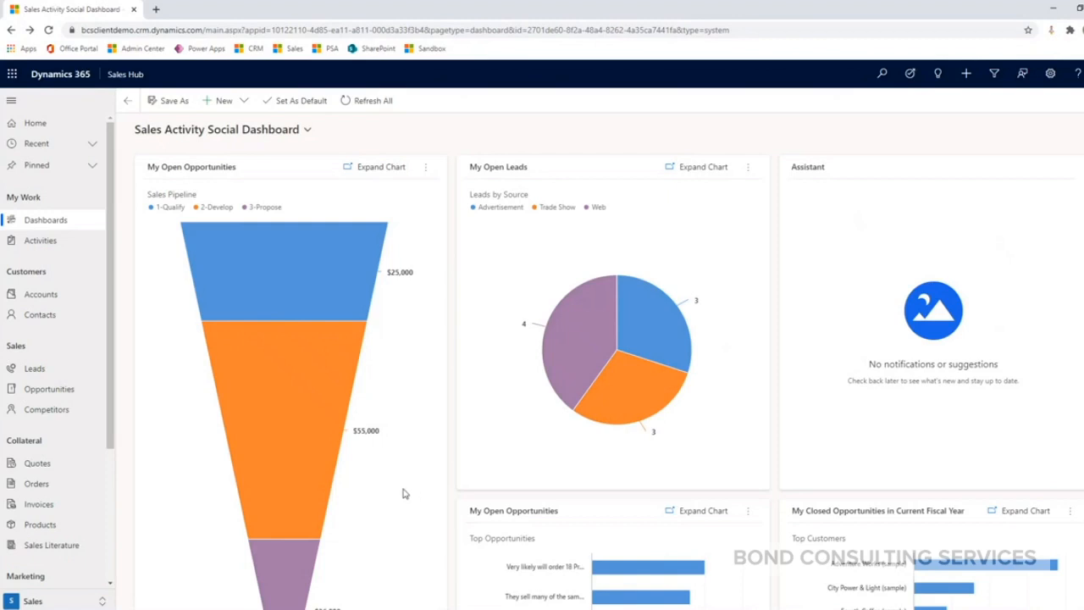
mouse_move(379, 423)
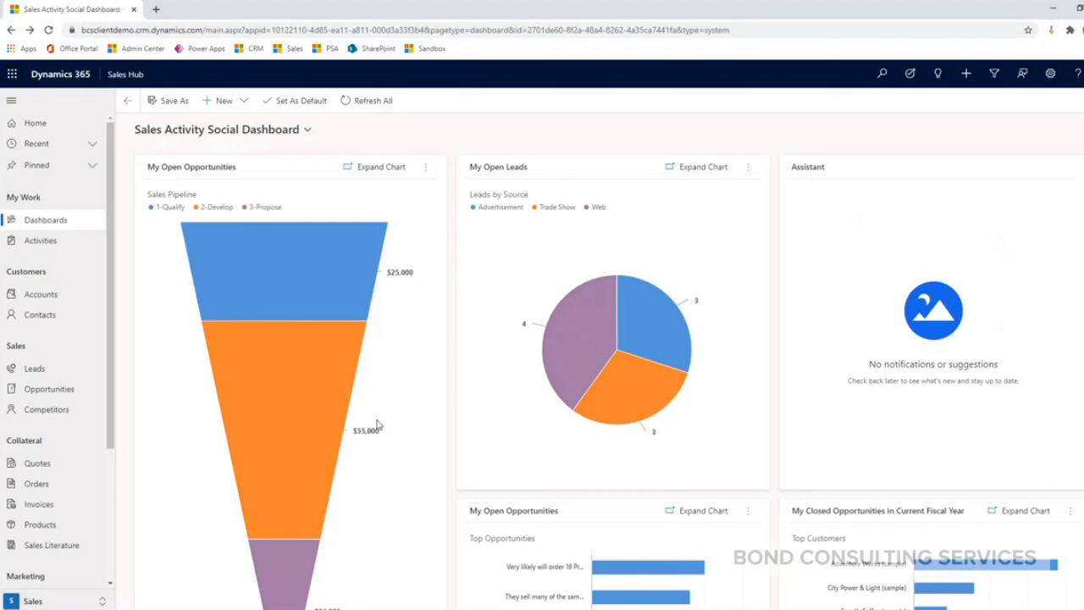
mouse_move(302, 388)
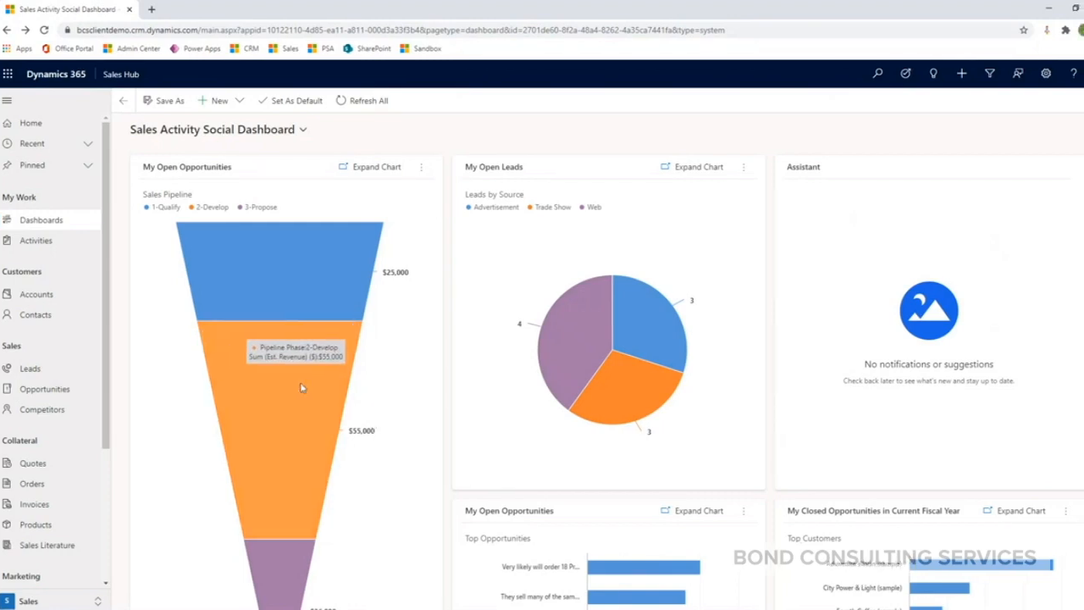
Drill the 2-Develop pipeline stage down by Account and show it as a pie chart
left_click(301, 388)
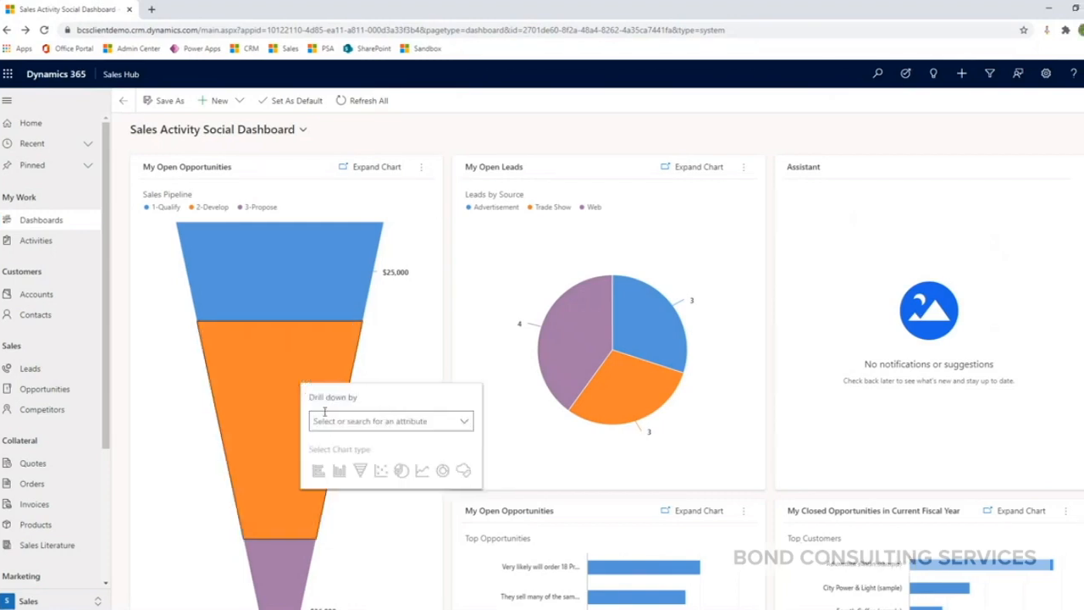
mouse_move(410, 403)
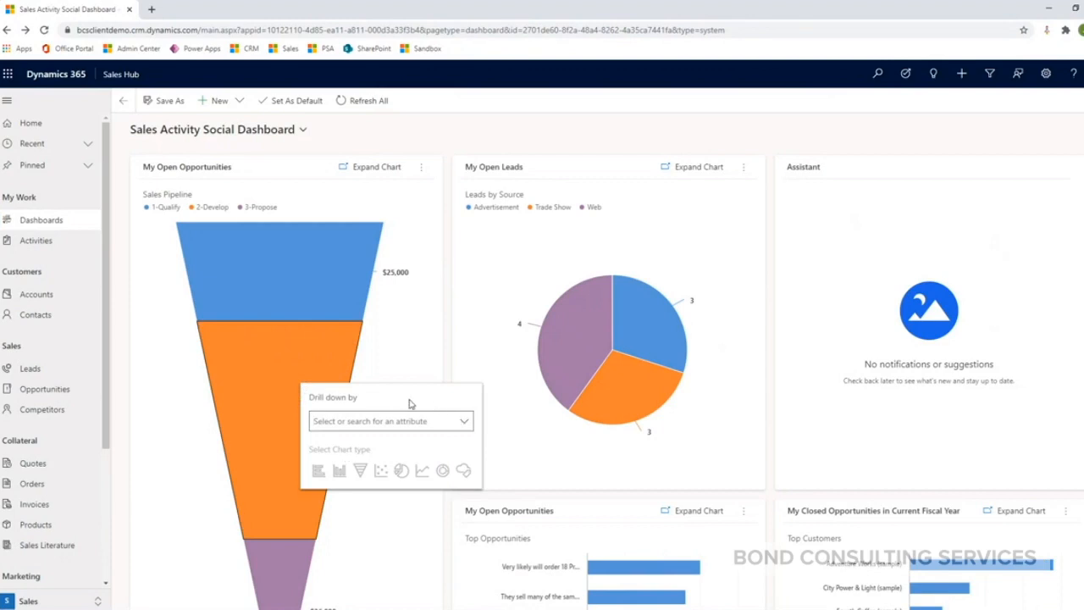
mouse_move(413, 444)
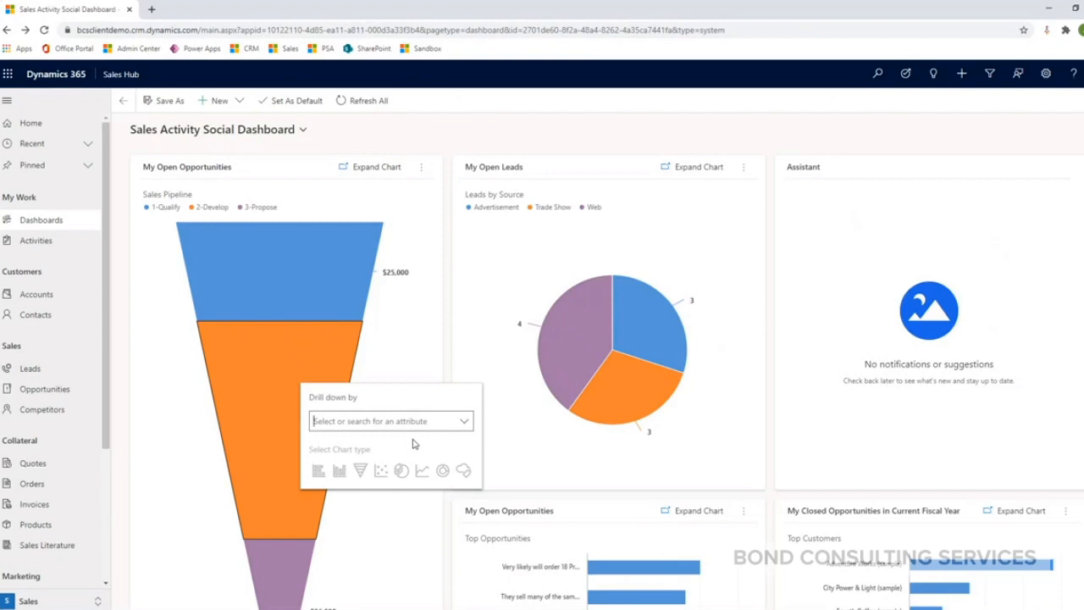
left_click(390, 420)
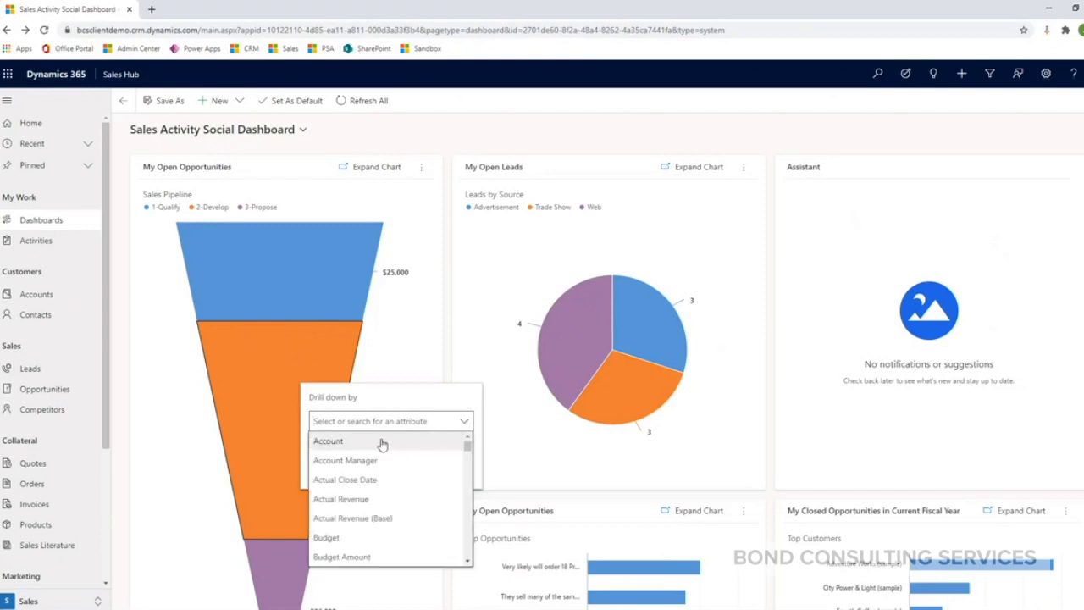
left_click(329, 440)
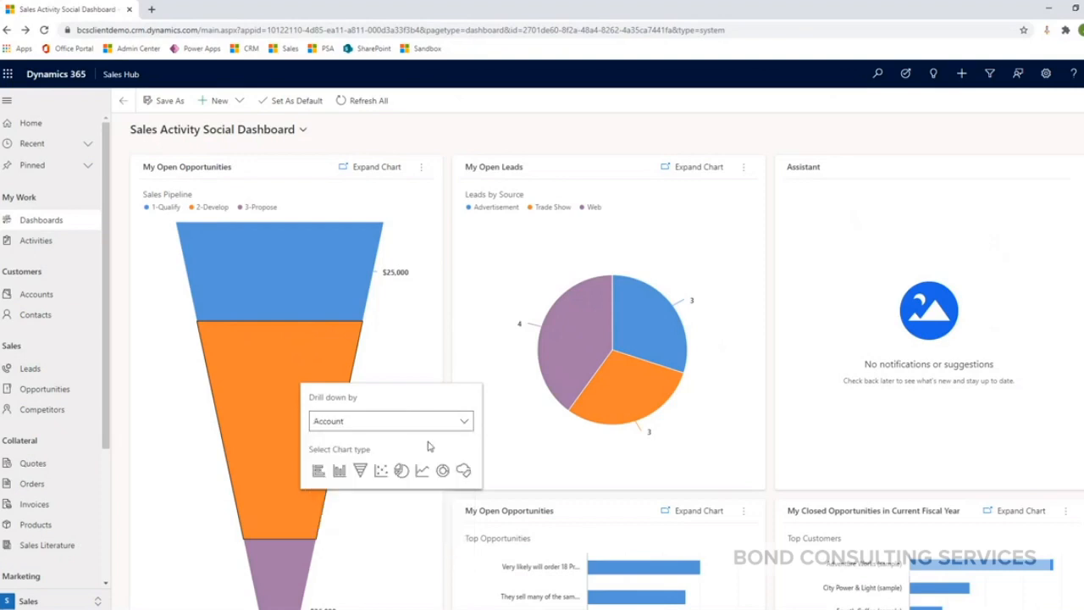
mouse_move(372, 458)
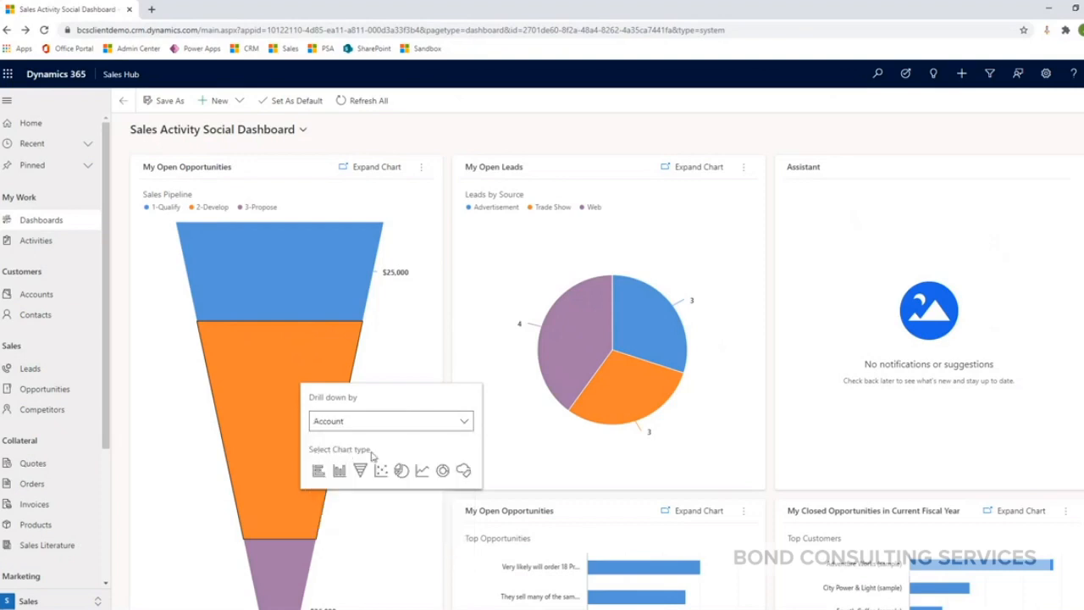
mouse_move(405, 448)
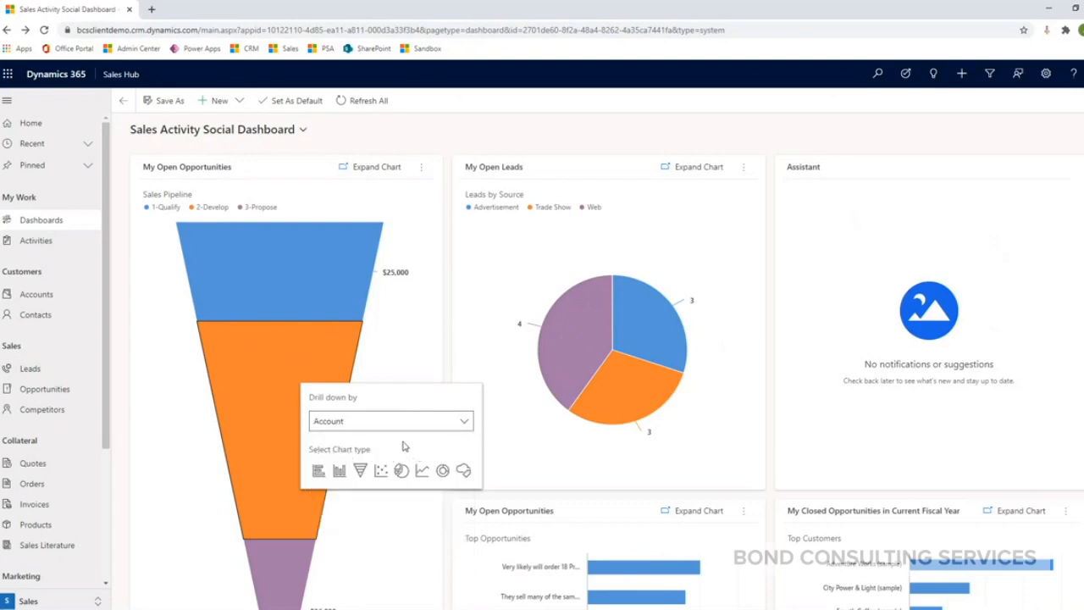
mouse_move(400, 444)
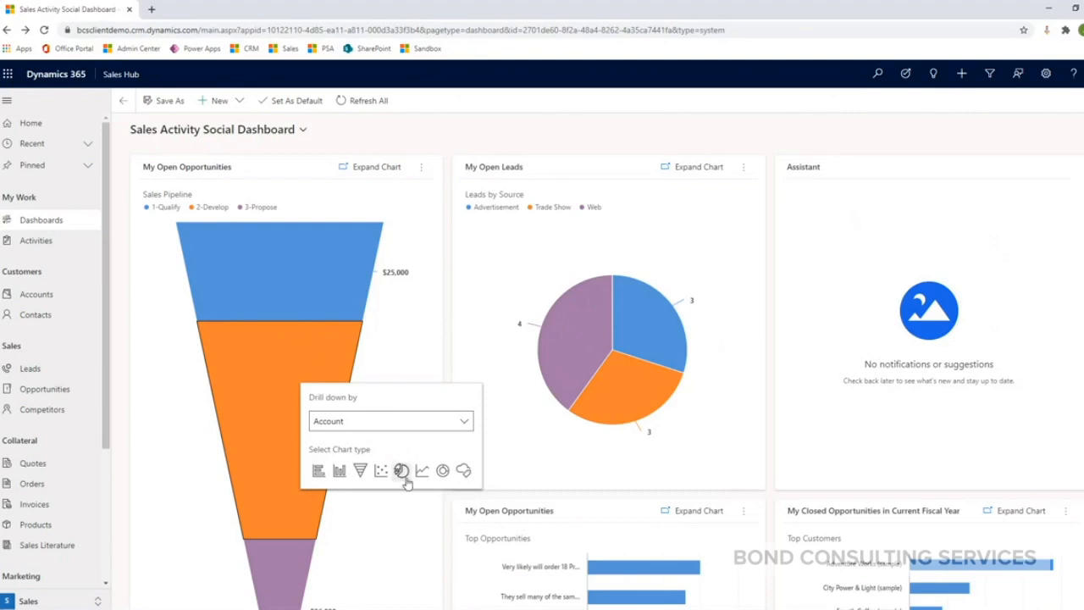
left_click(401, 471)
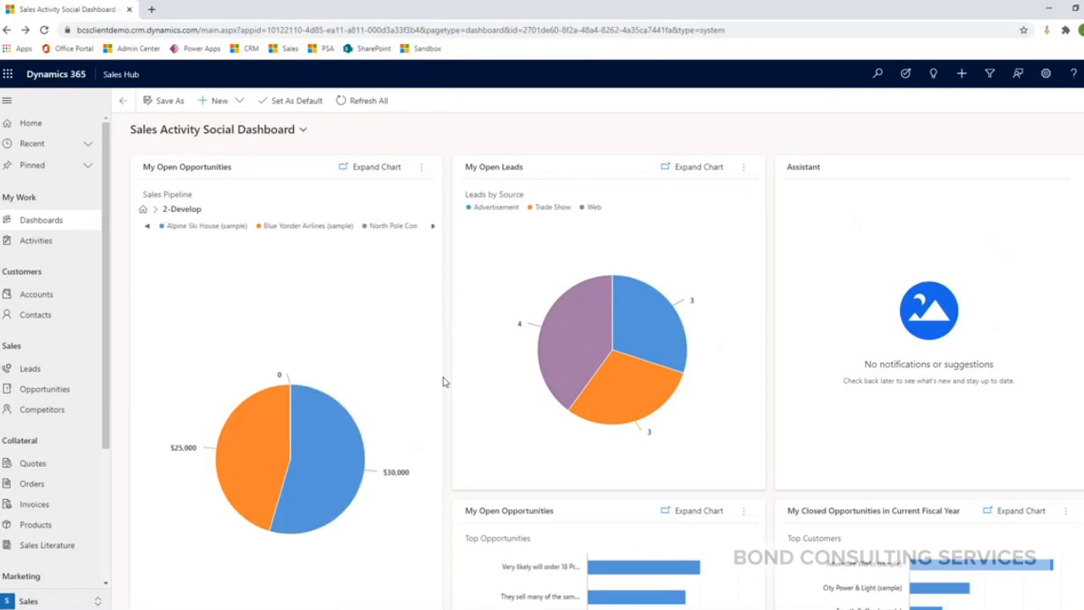
mouse_move(280, 305)
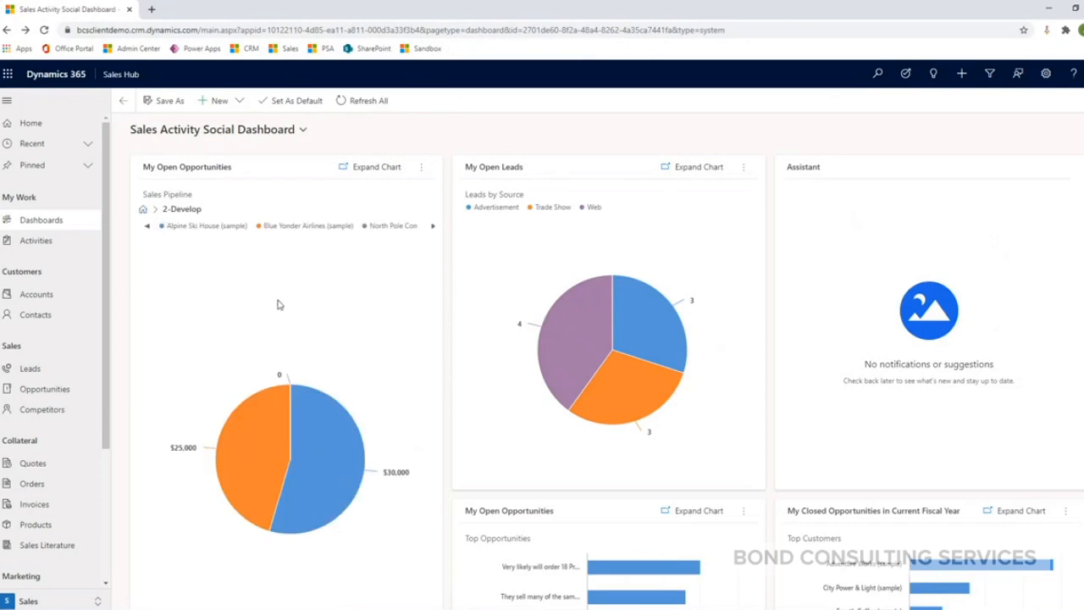
mouse_move(288, 280)
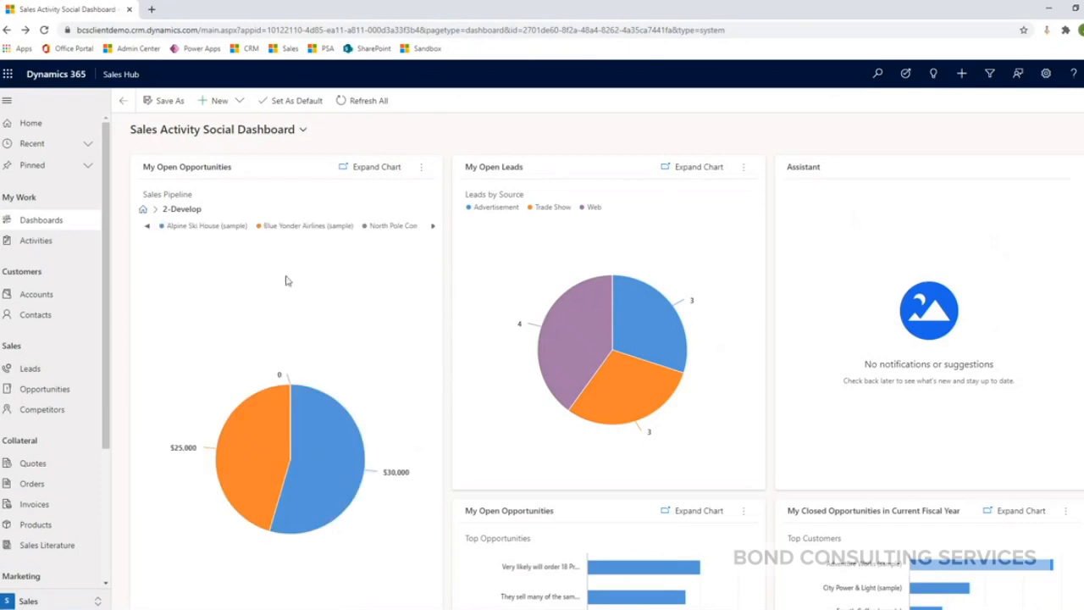
mouse_move(417, 324)
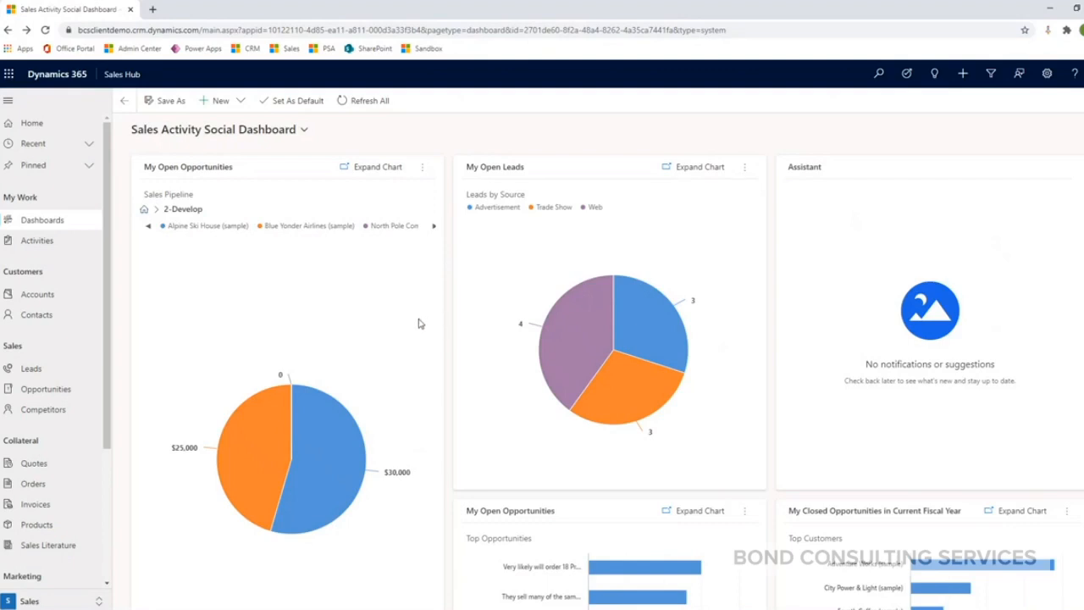
mouse_move(369, 303)
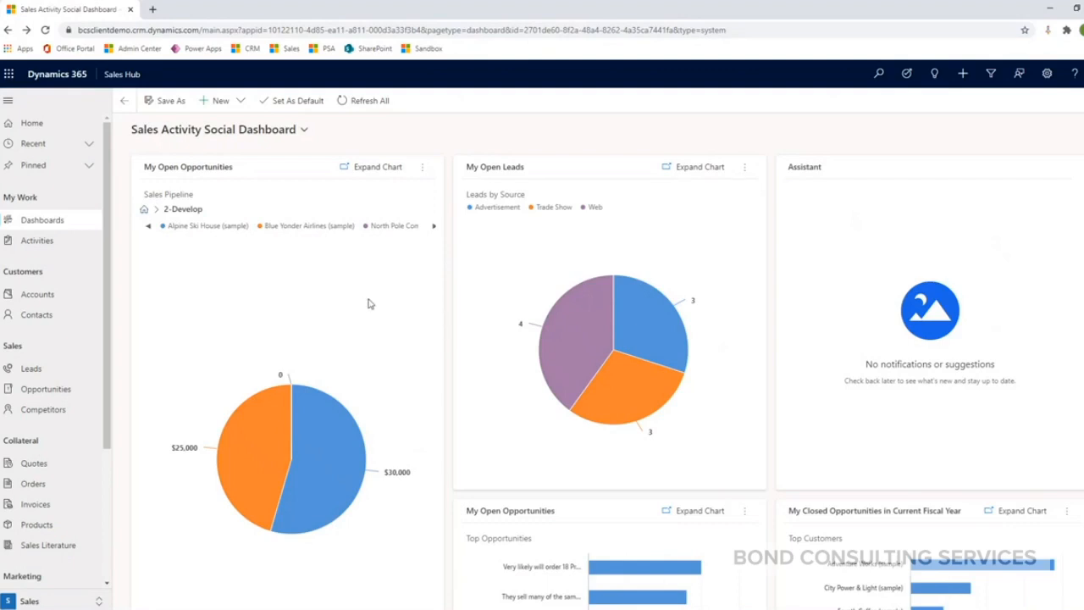
mouse_move(342, 301)
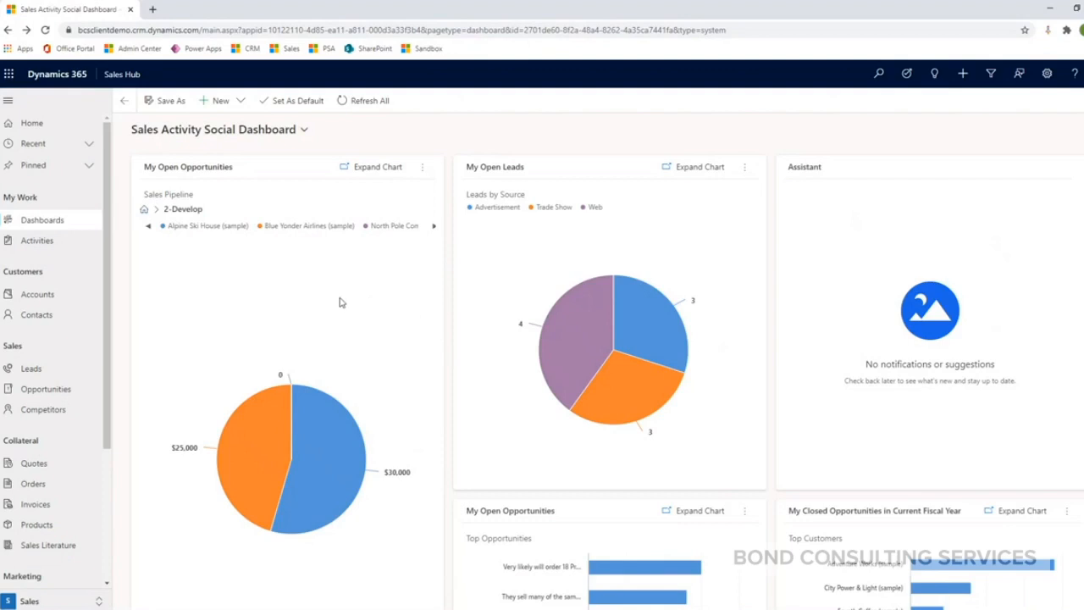
mouse_move(342, 275)
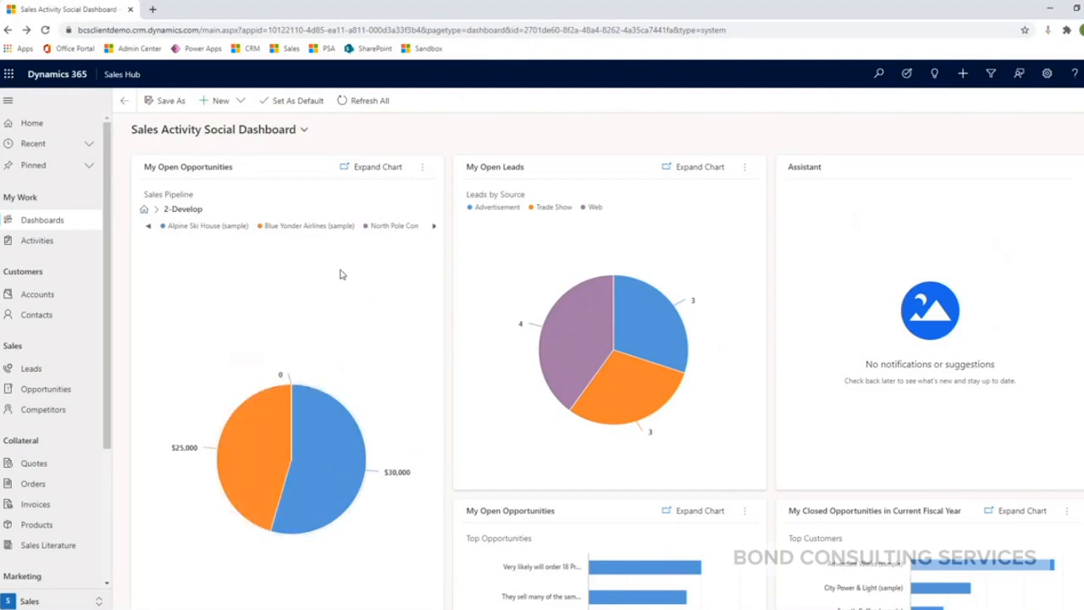
mouse_move(261, 383)
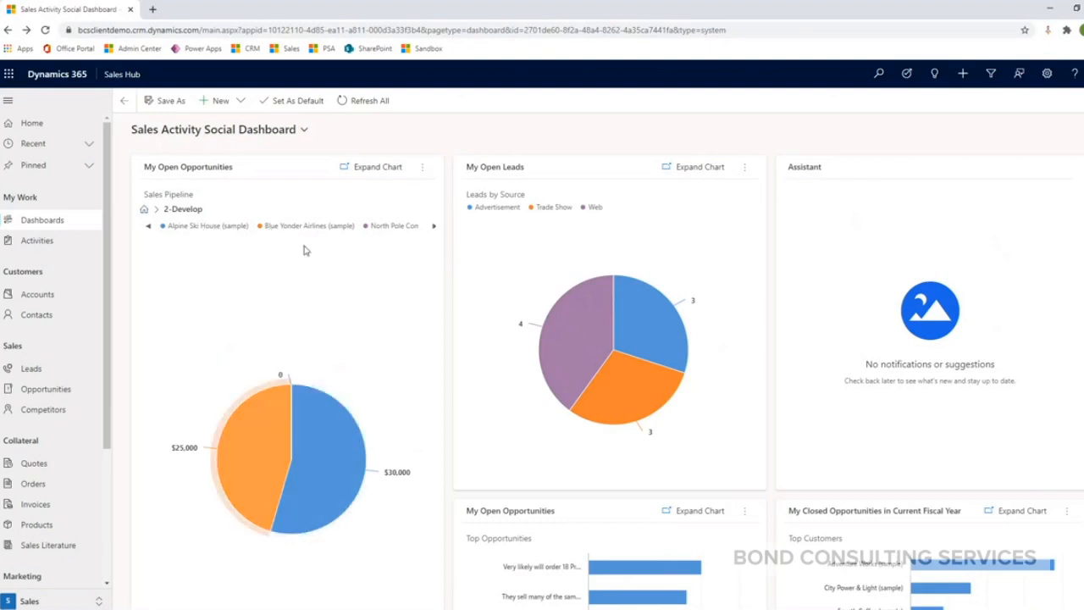
mouse_move(403, 437)
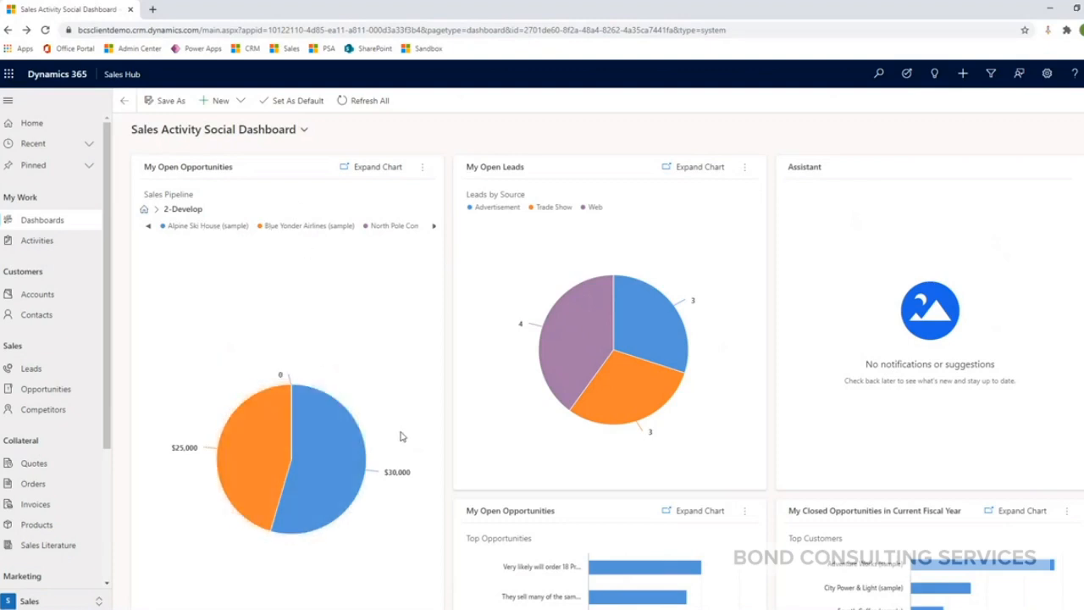
mouse_move(355, 471)
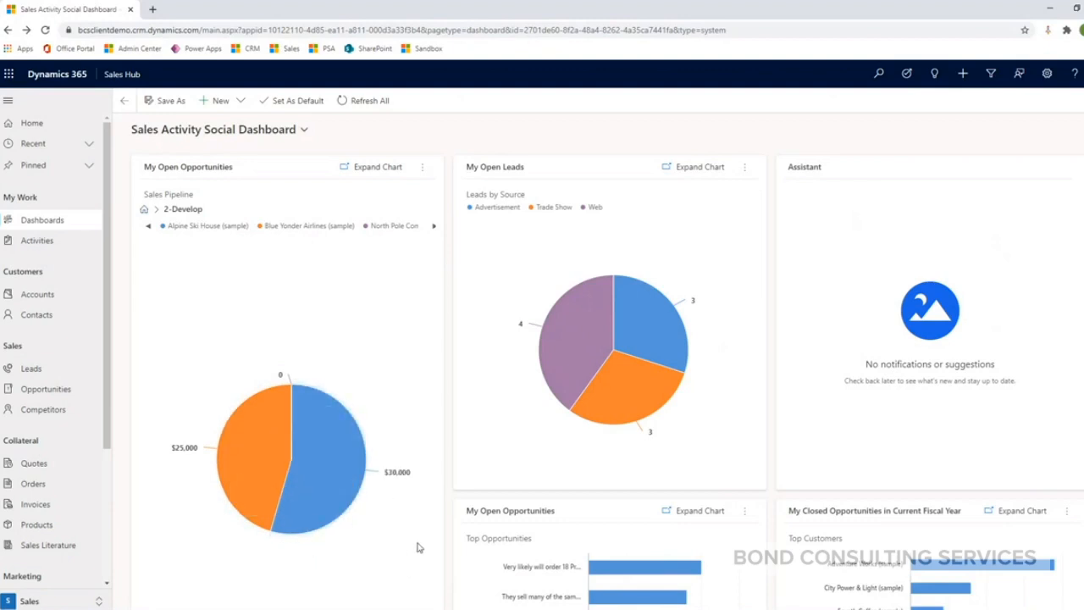
mouse_move(378, 566)
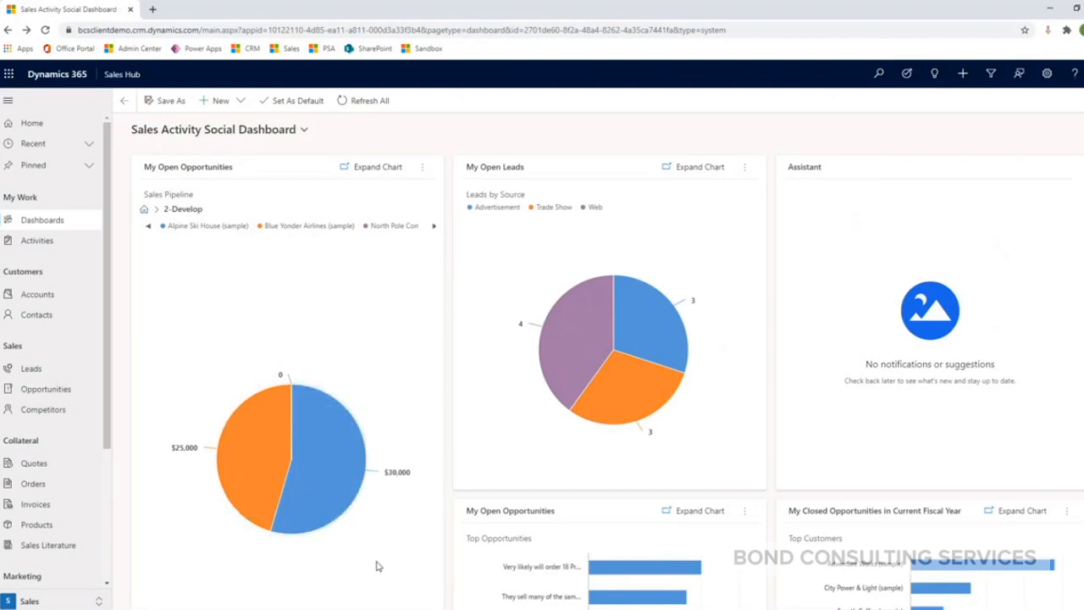
mouse_move(373, 580)
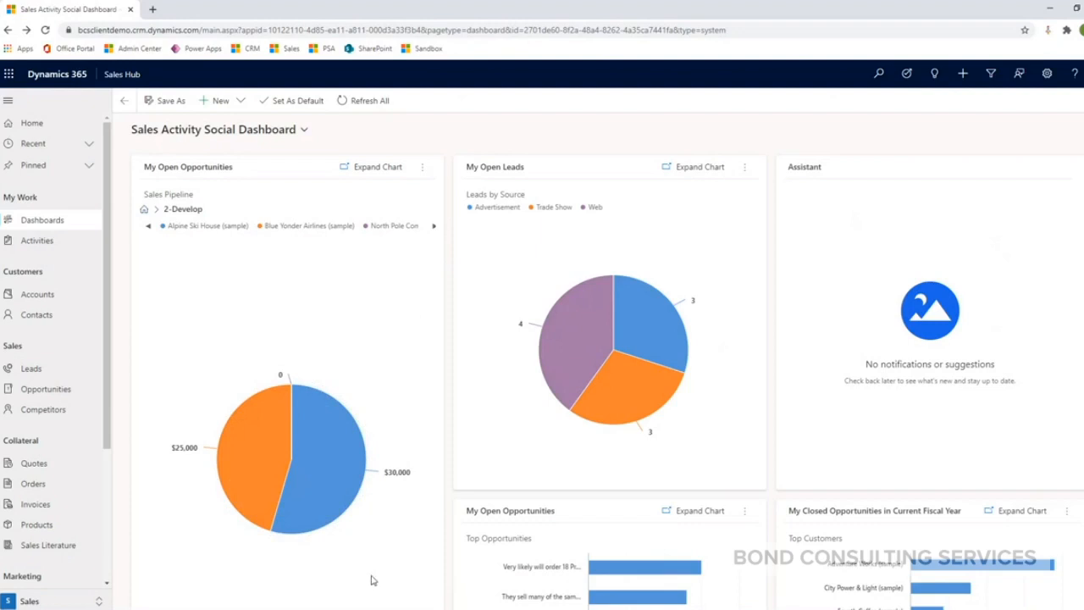
mouse_move(190, 360)
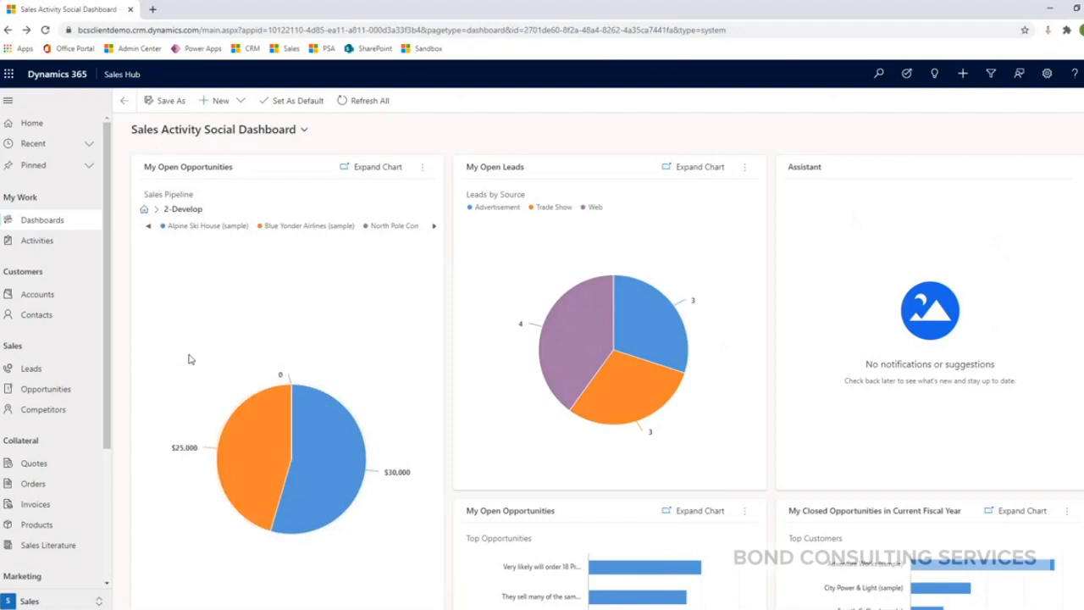
left_click(126, 100)
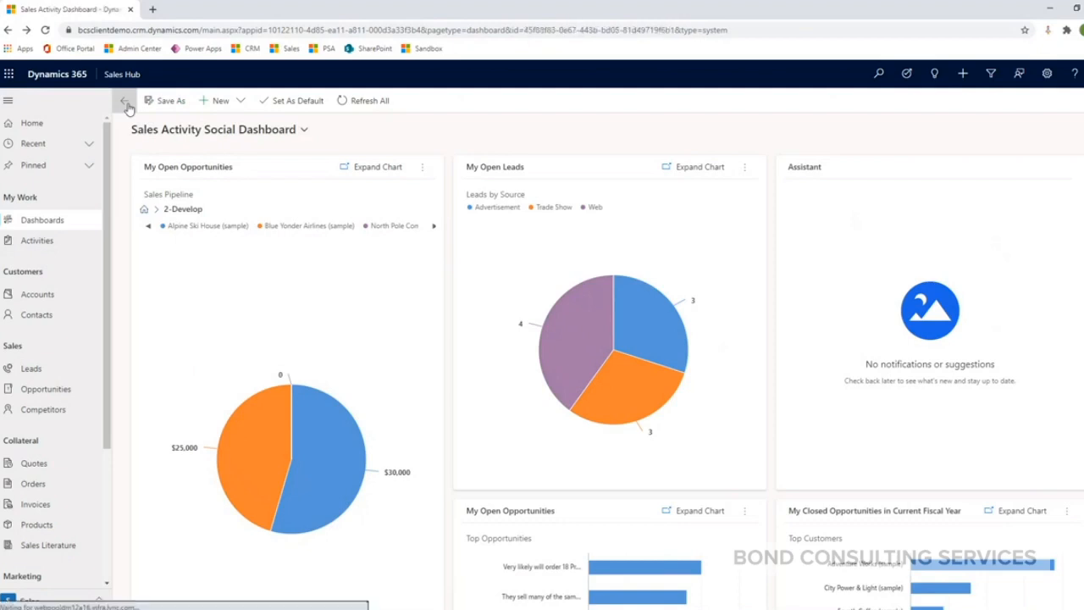
Return to the Sales Activity Dashboard and show the New dashboard type options
left_click(125, 100)
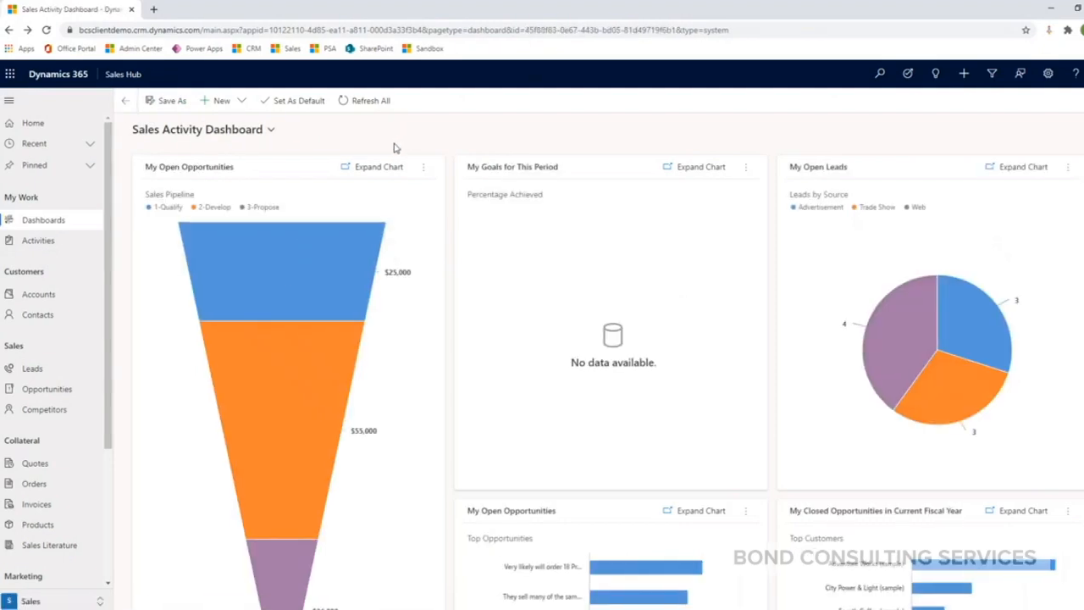
mouse_move(342, 134)
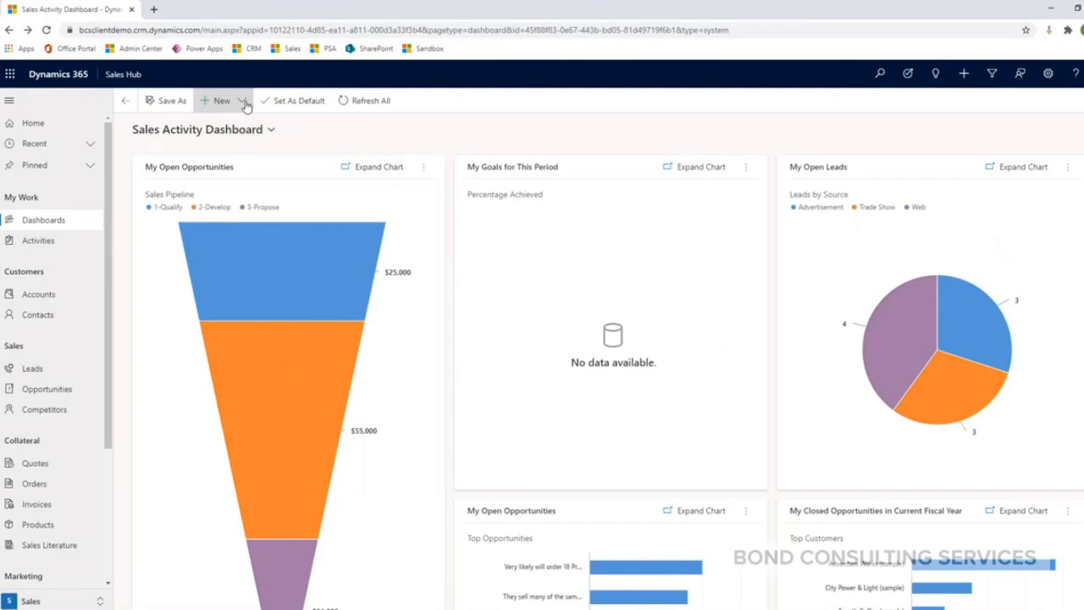
left_click(222, 100)
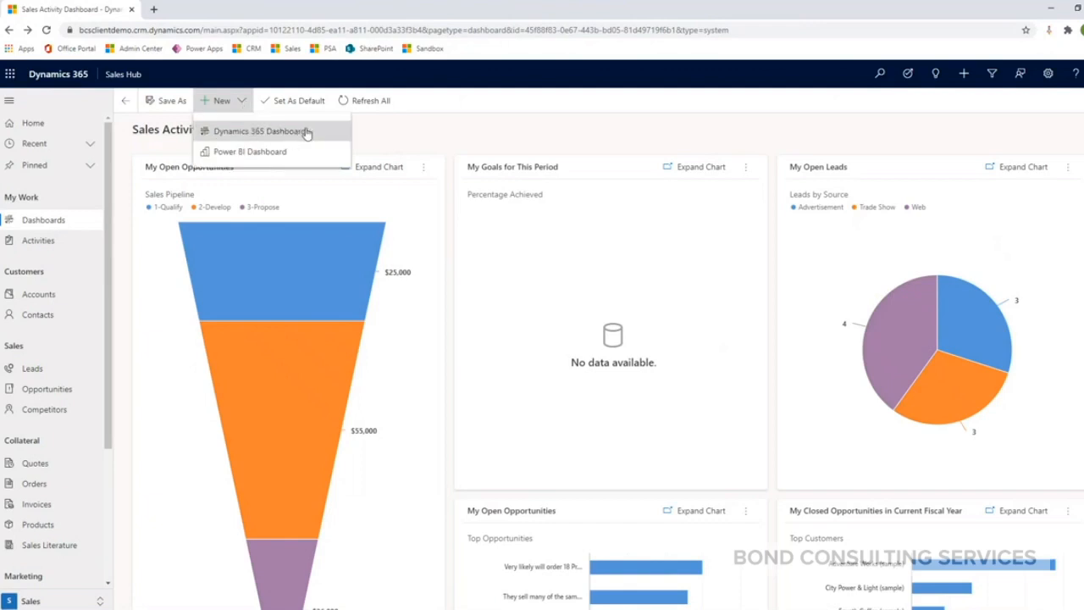
mouse_move(315, 132)
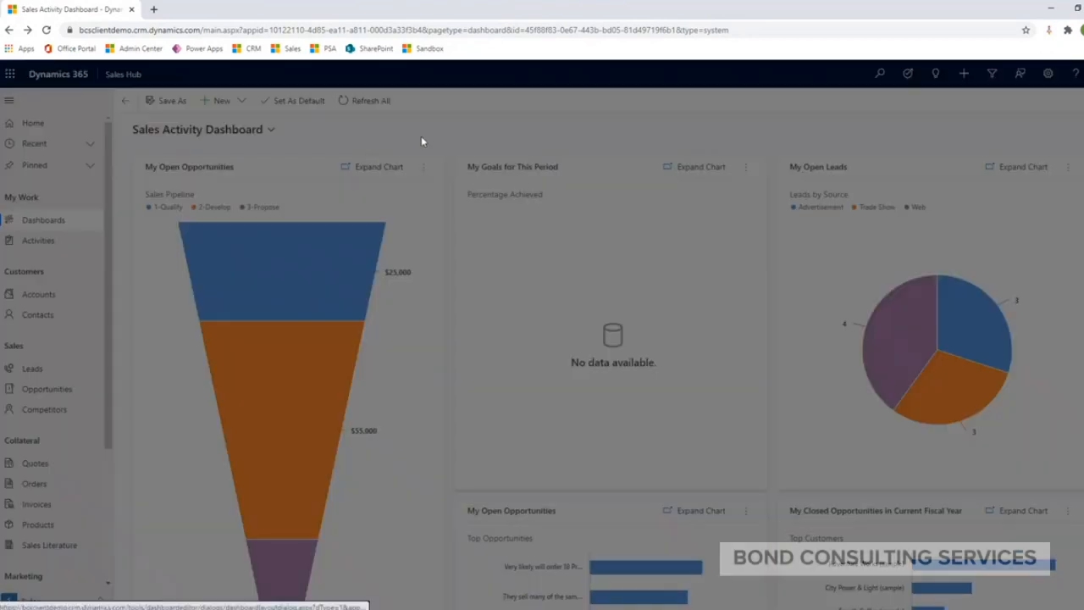
Start a new Dynamics 365 Dashboard, bringing up the Choose Layout column options
left_click(222, 100)
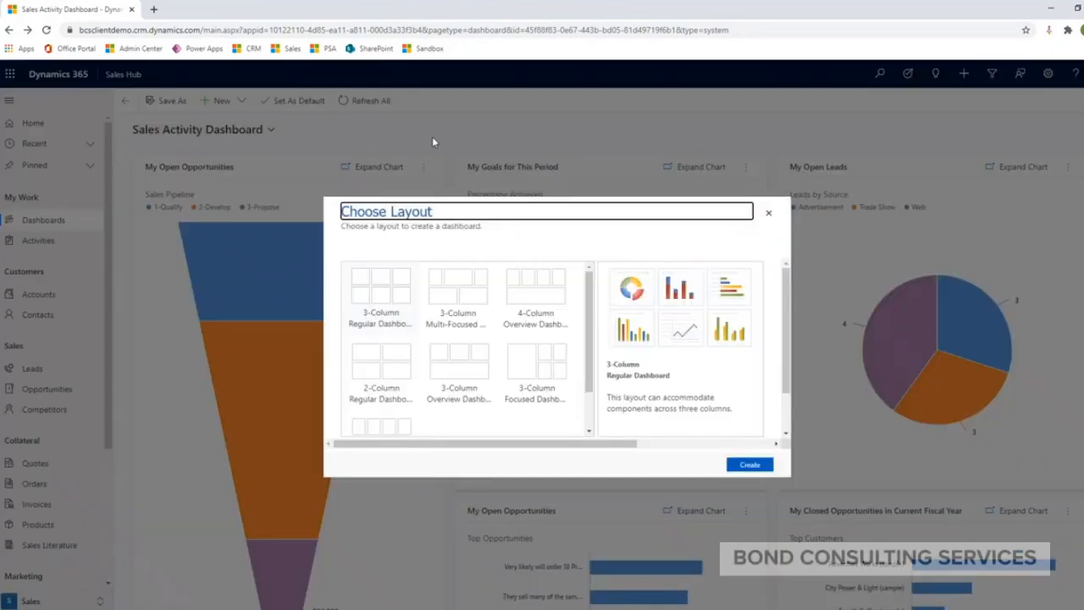
mouse_move(484, 483)
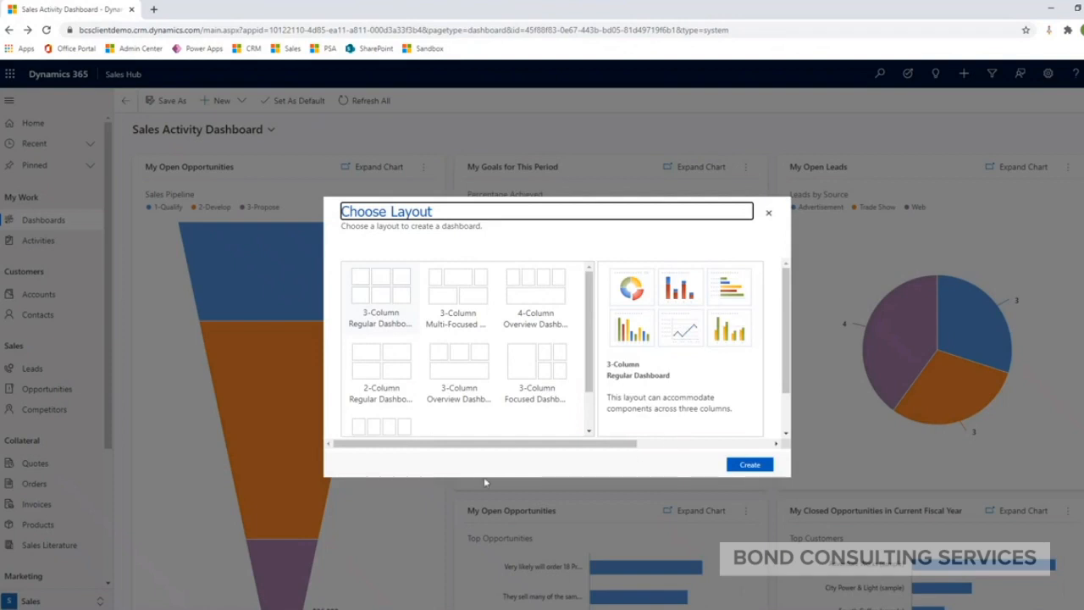
mouse_move(417, 383)
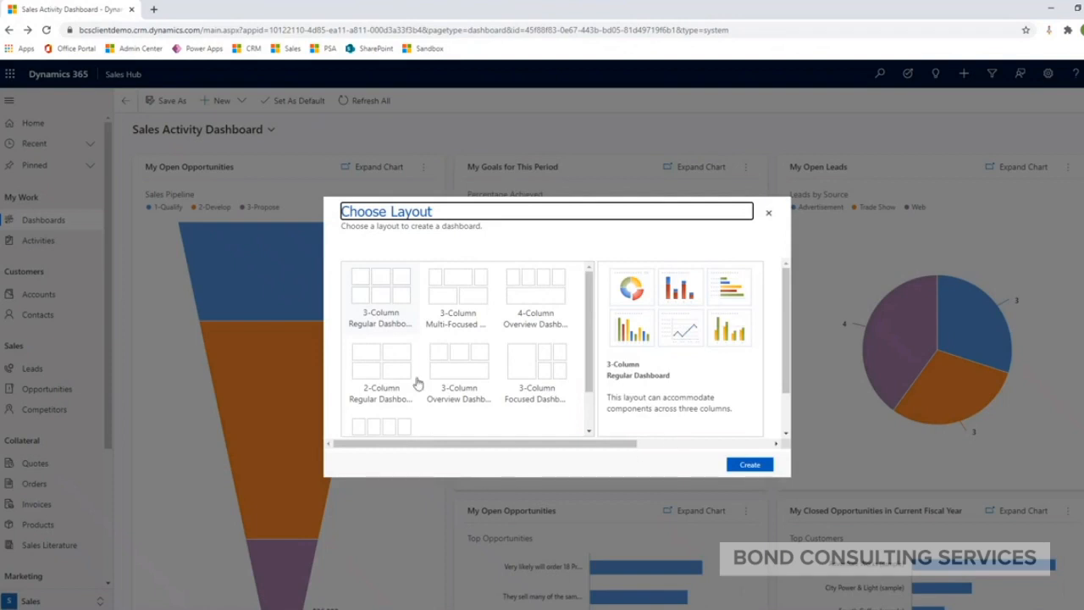